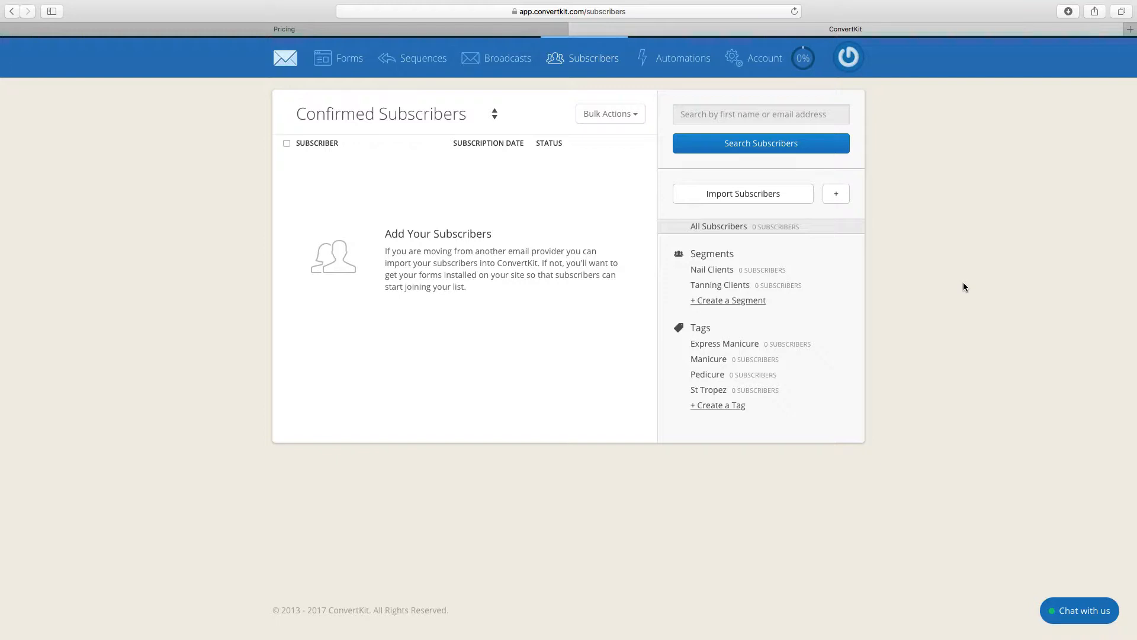
pyautogui.moveTo(1003, 392)
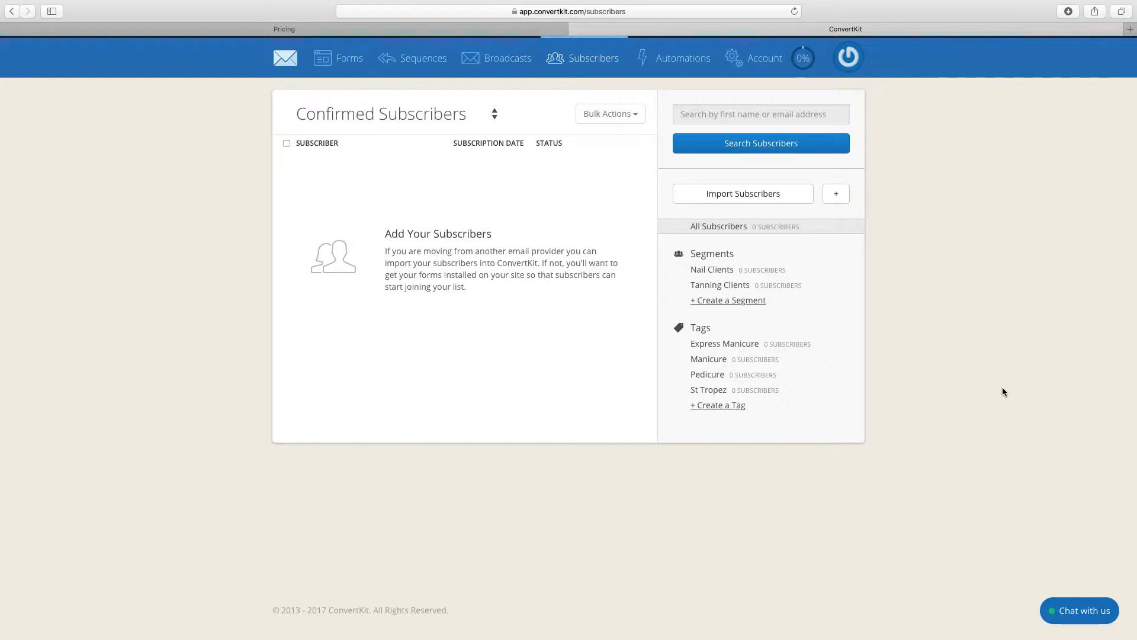
pyautogui.moveTo(414, 59)
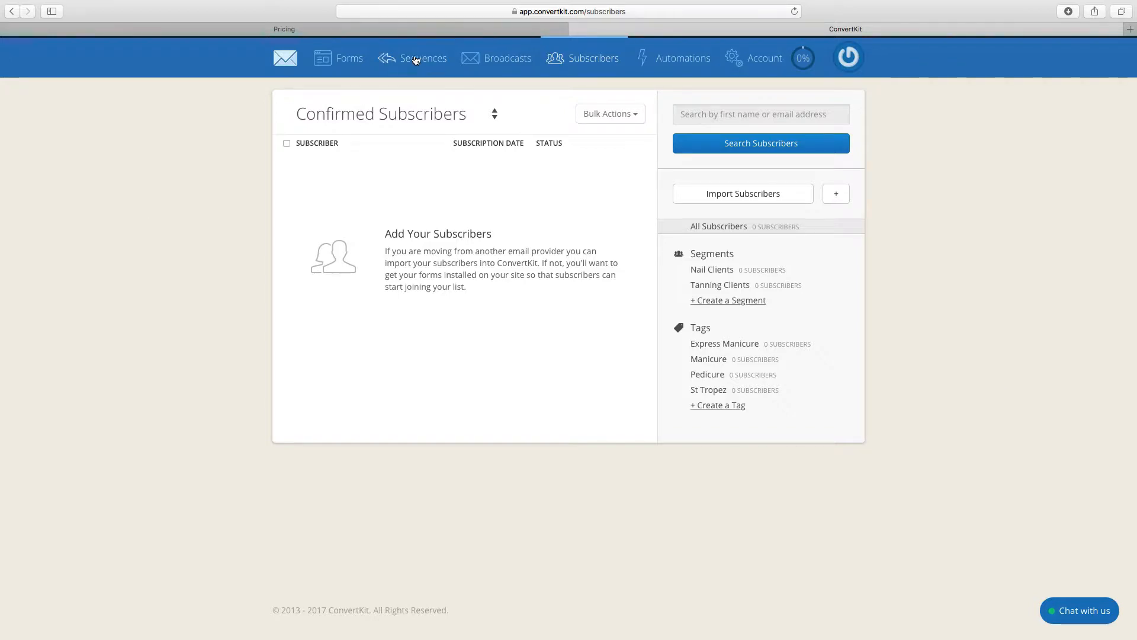
# Step: Create a new sequence from the Sequences page named 'Win A Spa Day Day Sequence'
pyautogui.click(422, 58)
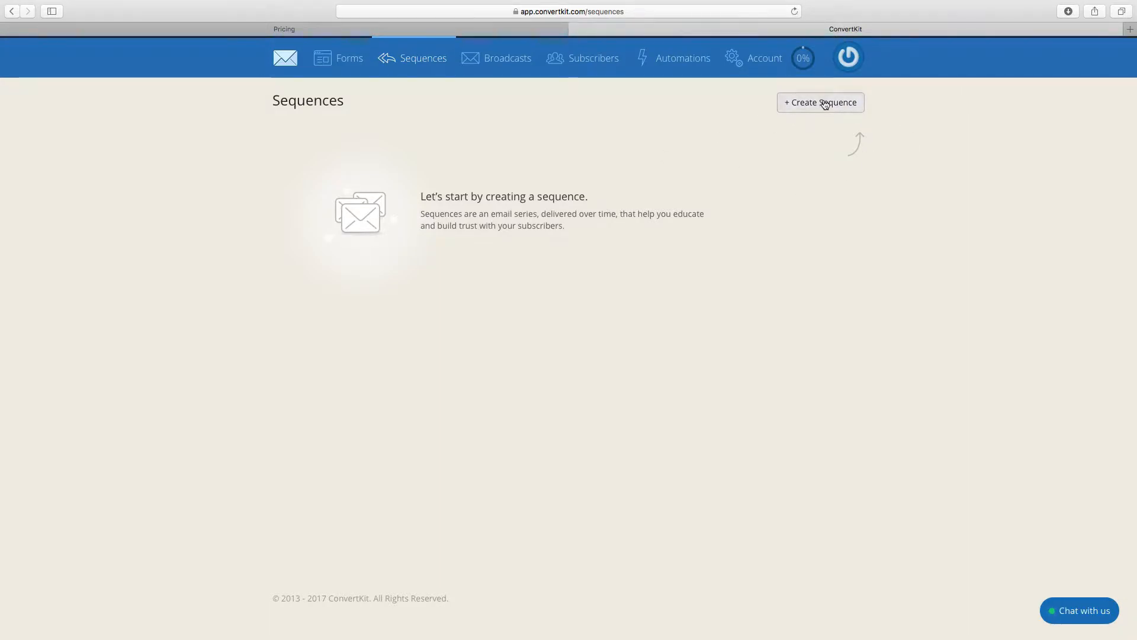
pyautogui.click(820, 102)
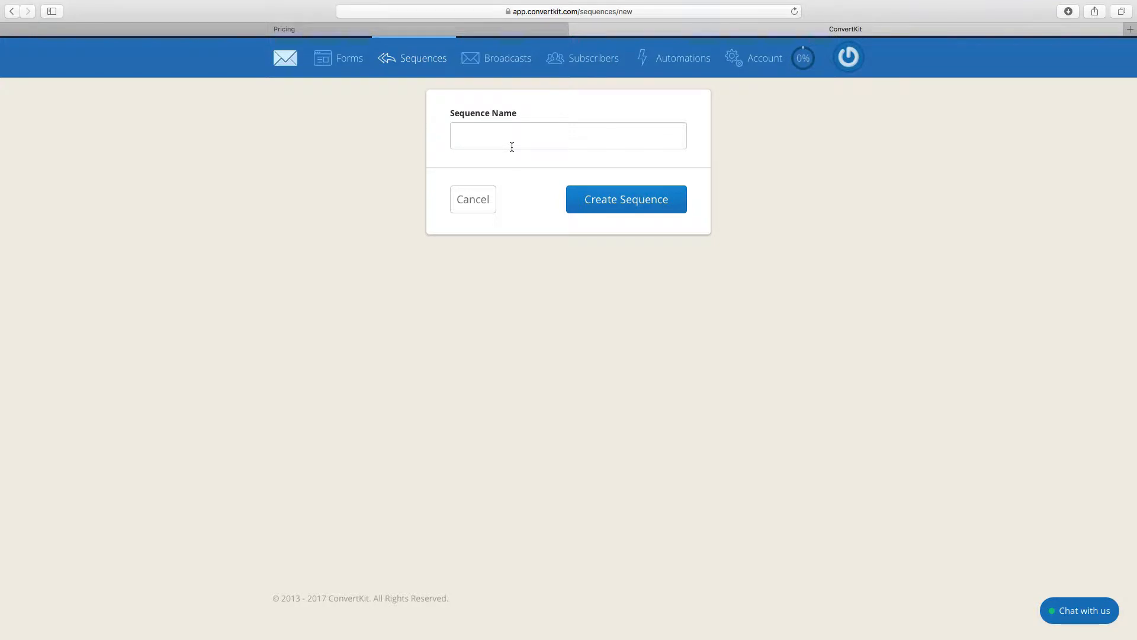
pyautogui.write('Sign')
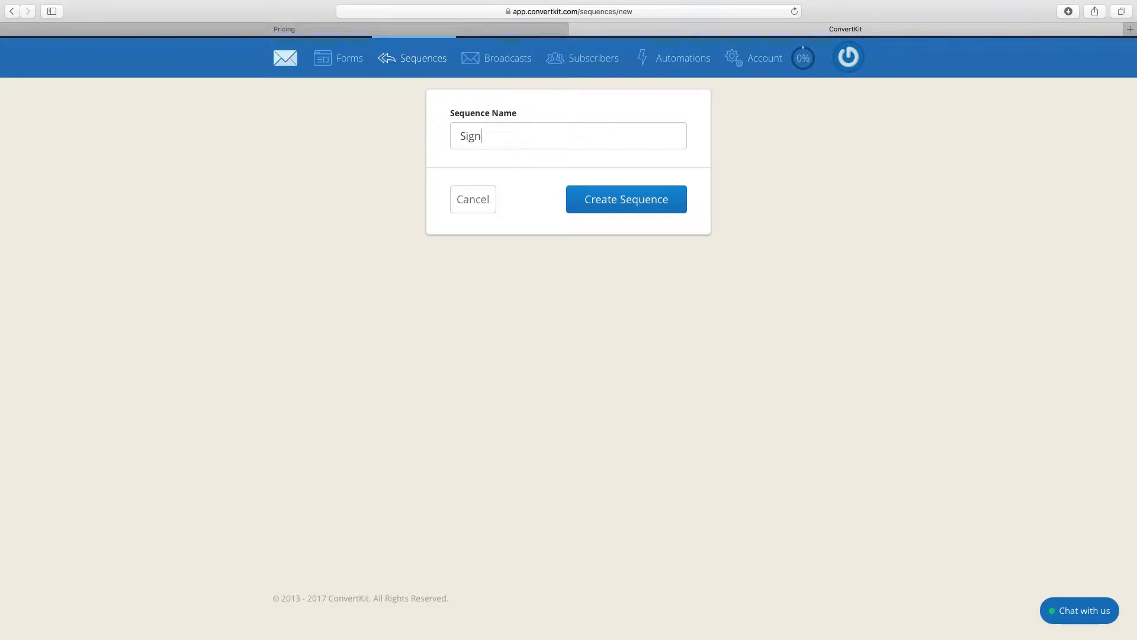
pyautogui.write('Win A S')
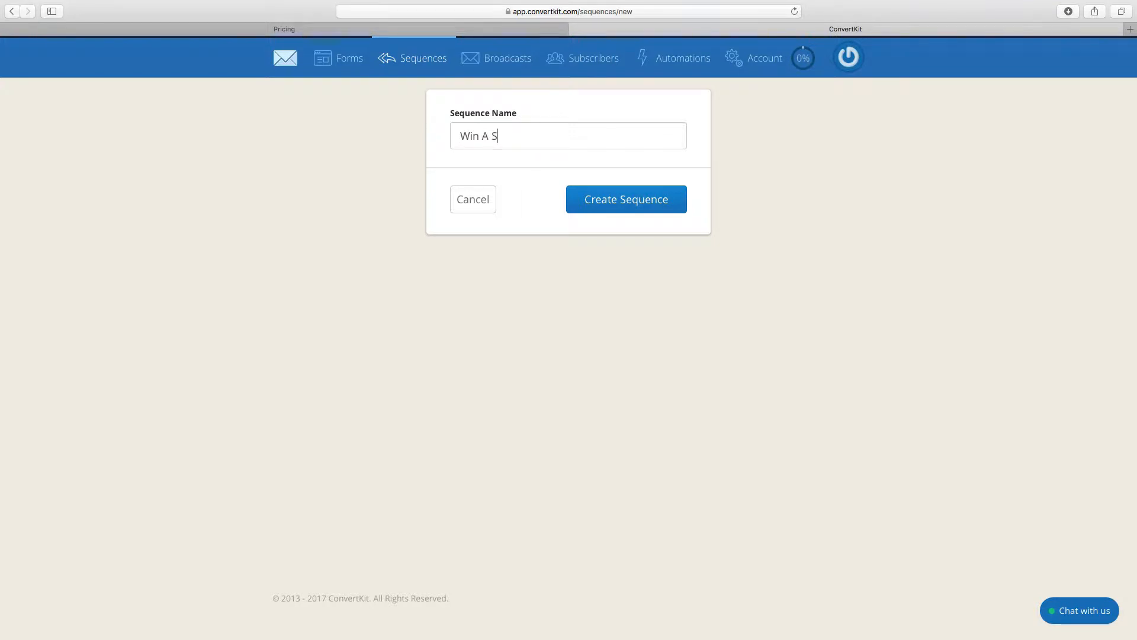
pyautogui.write('pa Day')
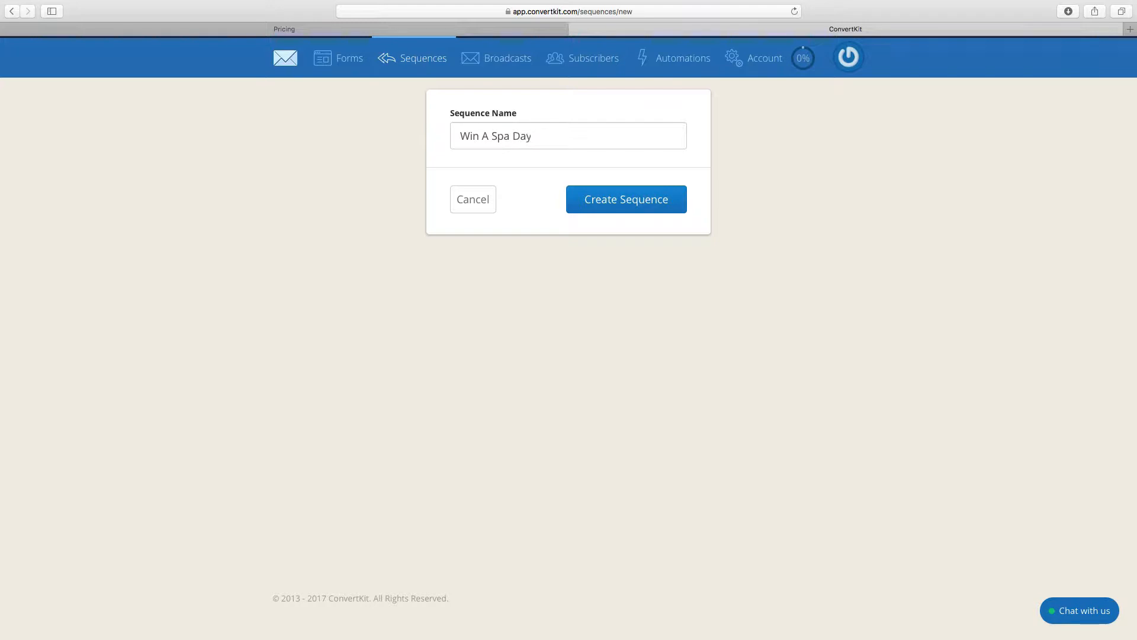
pyautogui.write('Day')
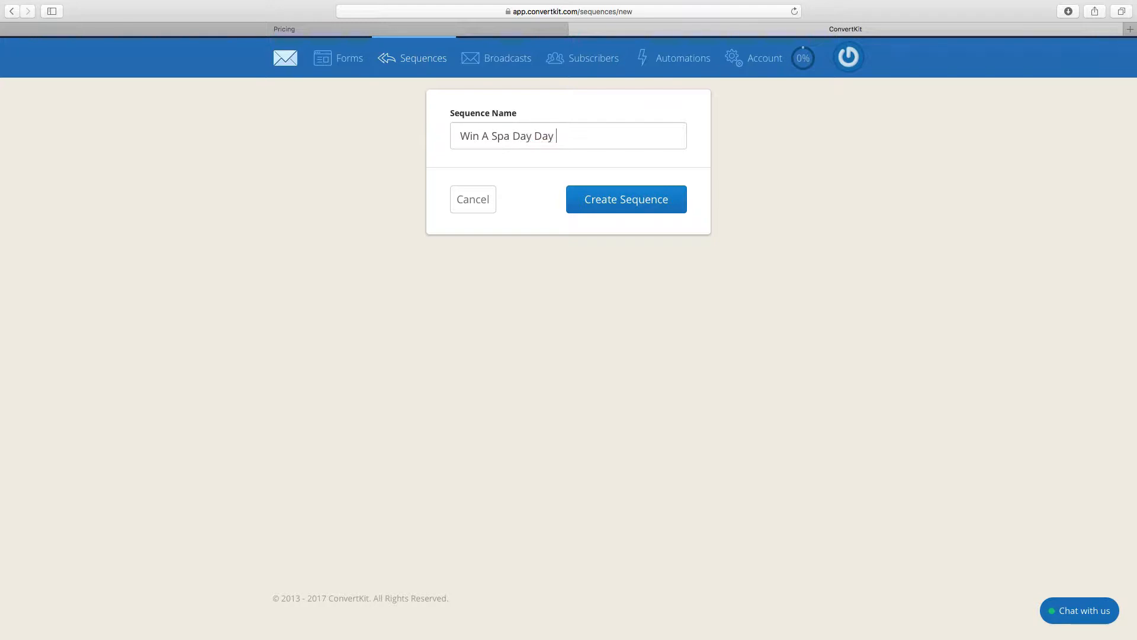
pyautogui.write('Sequence')
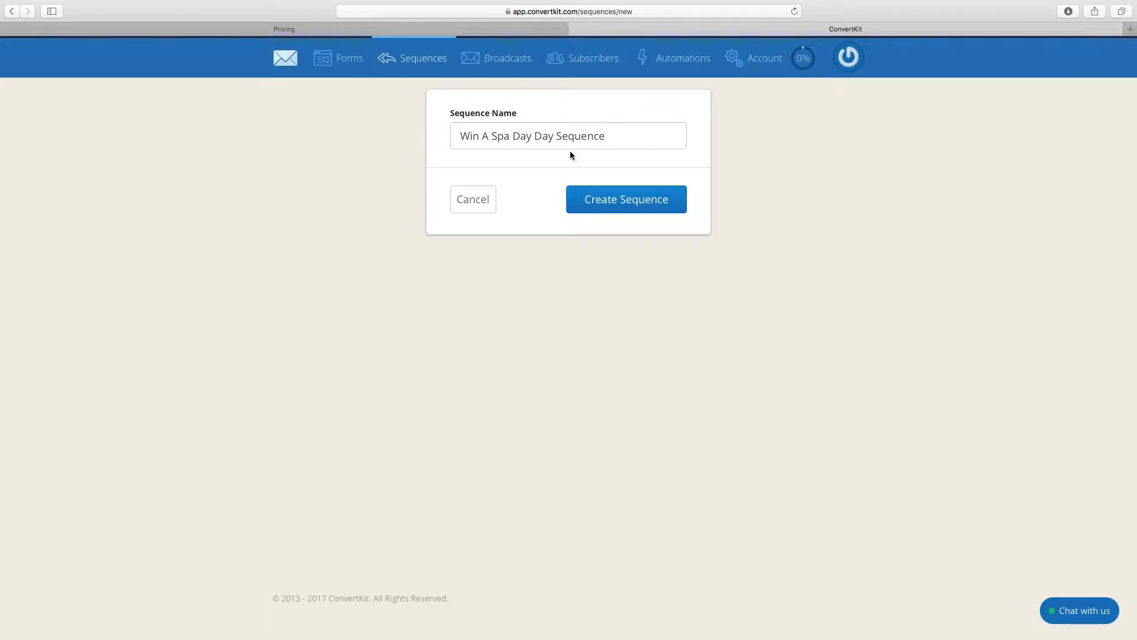
pyautogui.click(626, 199)
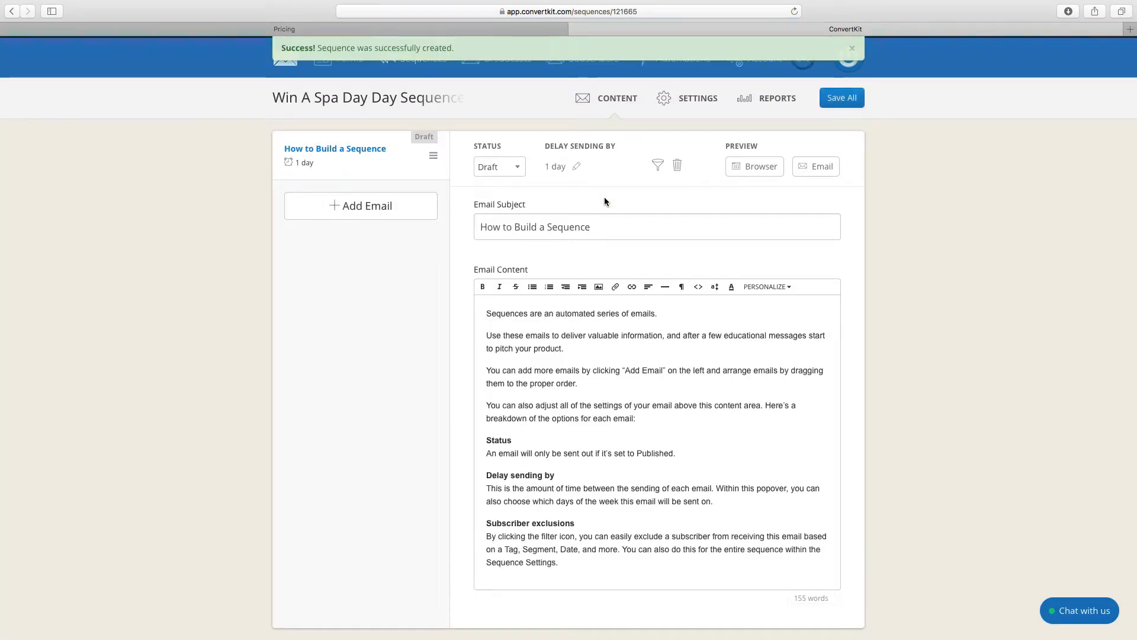
pyautogui.click(852, 47)
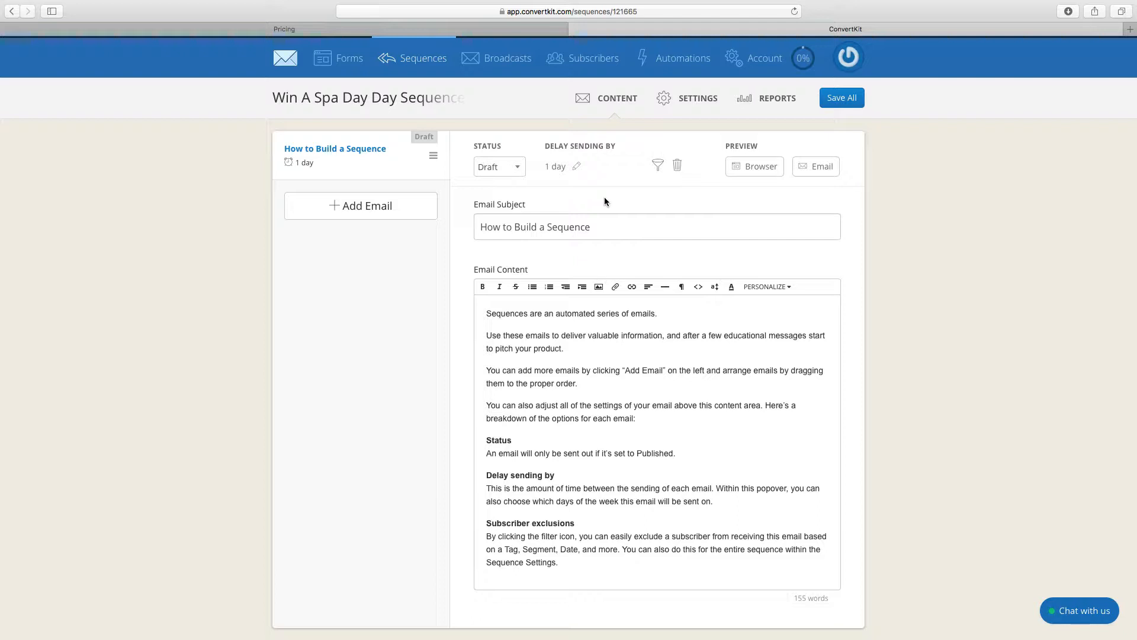
pyautogui.moveTo(926, 391)
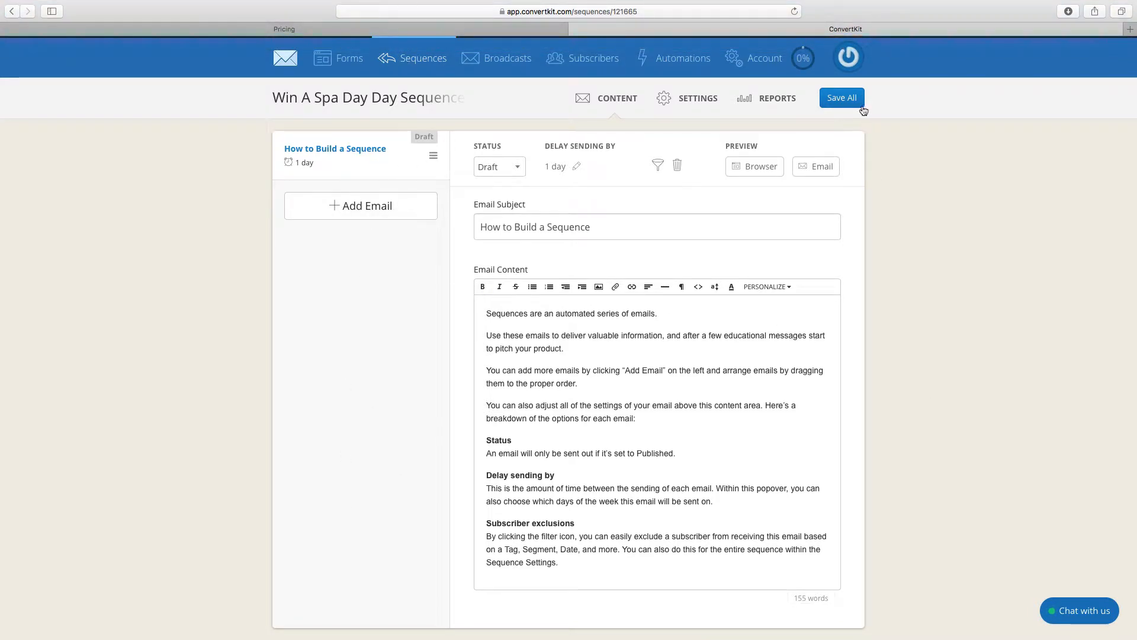
pyautogui.moveTo(364, 169)
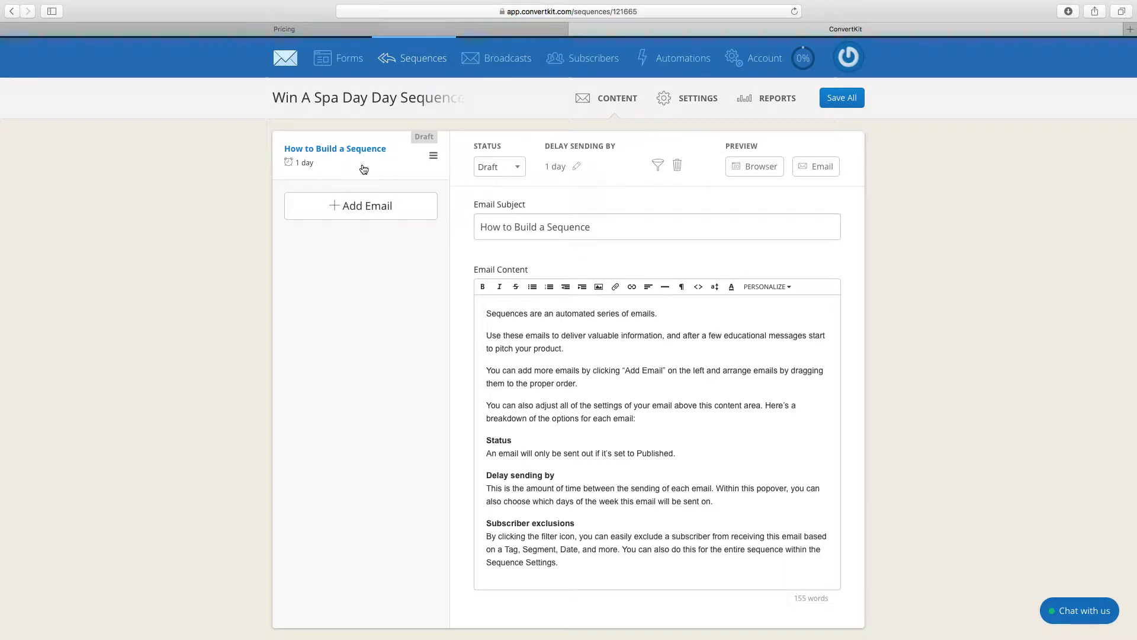
pyautogui.moveTo(499, 312)
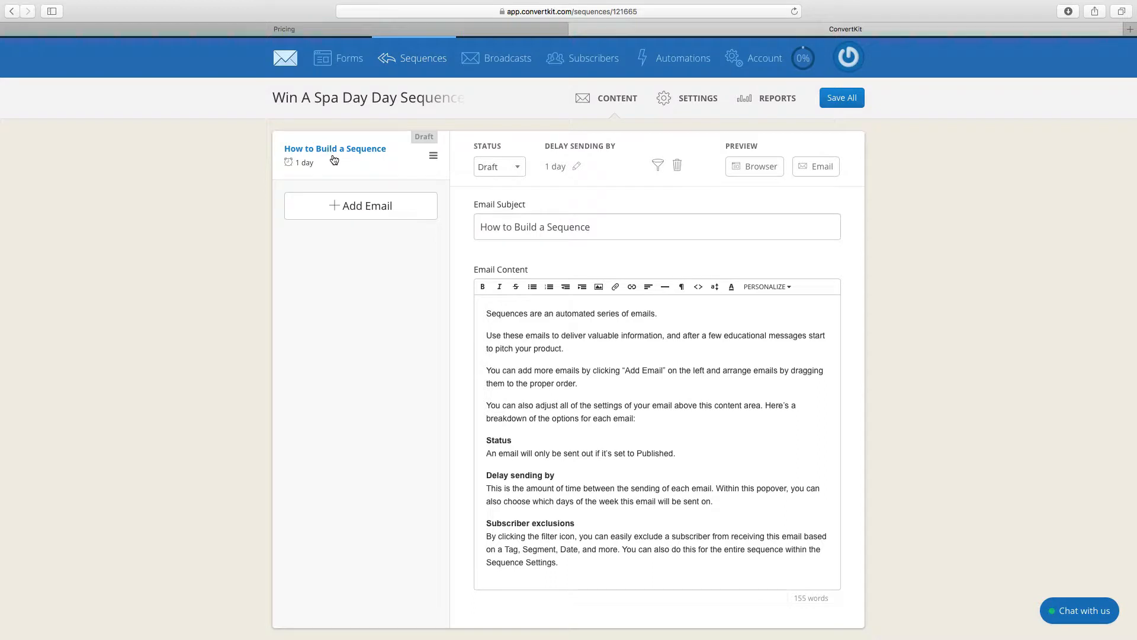
pyautogui.moveTo(346, 160)
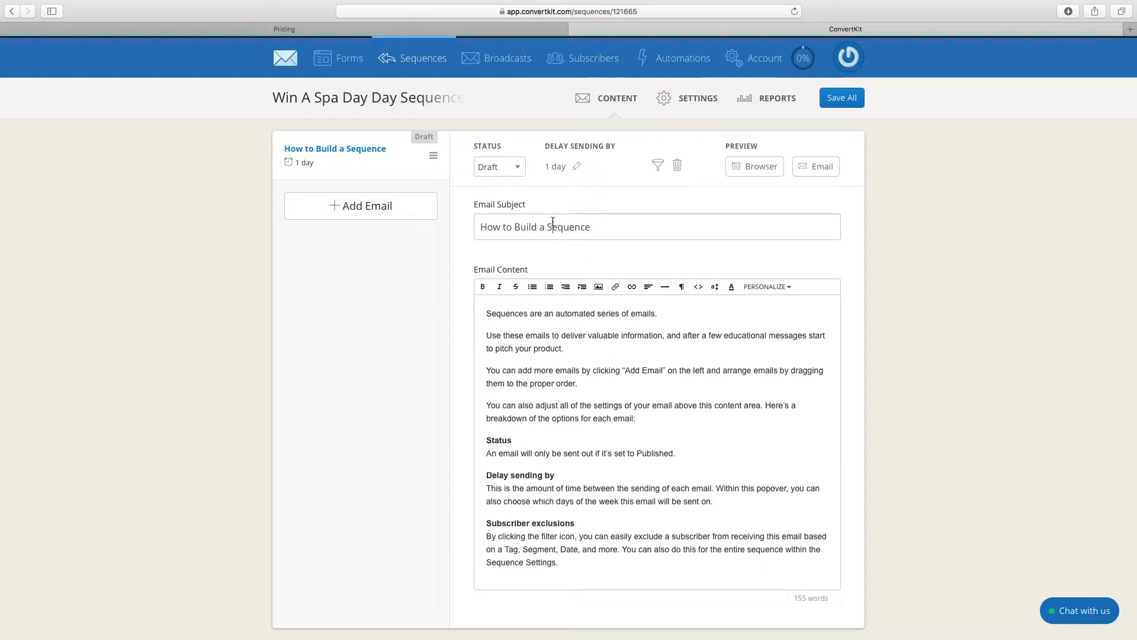
# Step: Replace the first email's subject with 'Thanks - your name is in the hat'
pyautogui.tripleClick(534, 226)
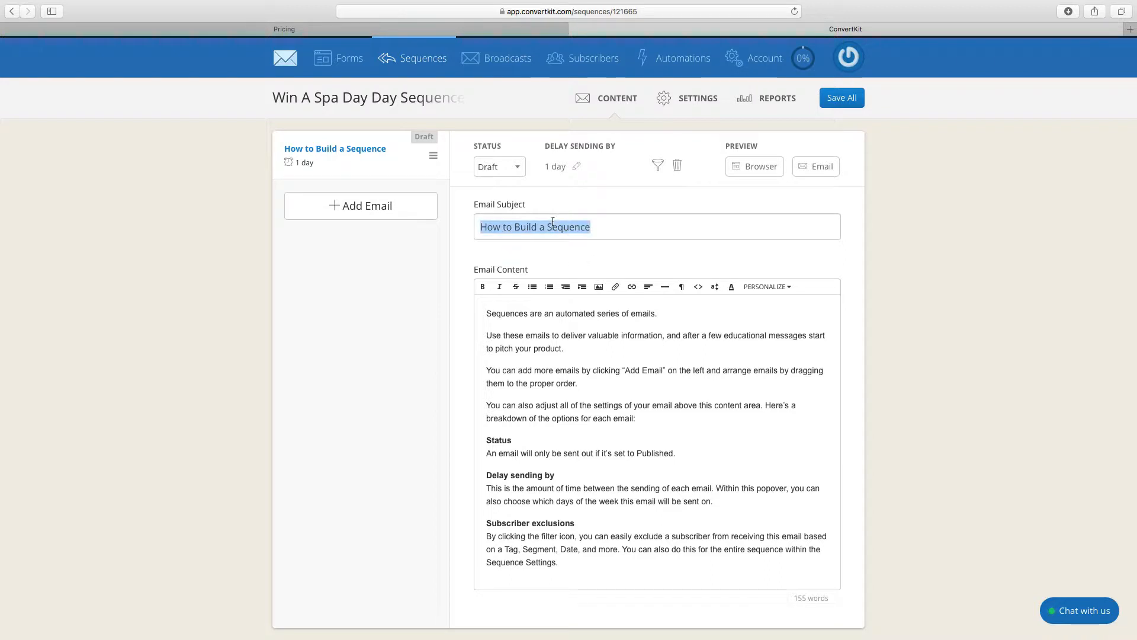
pyautogui.write('Thanks -')
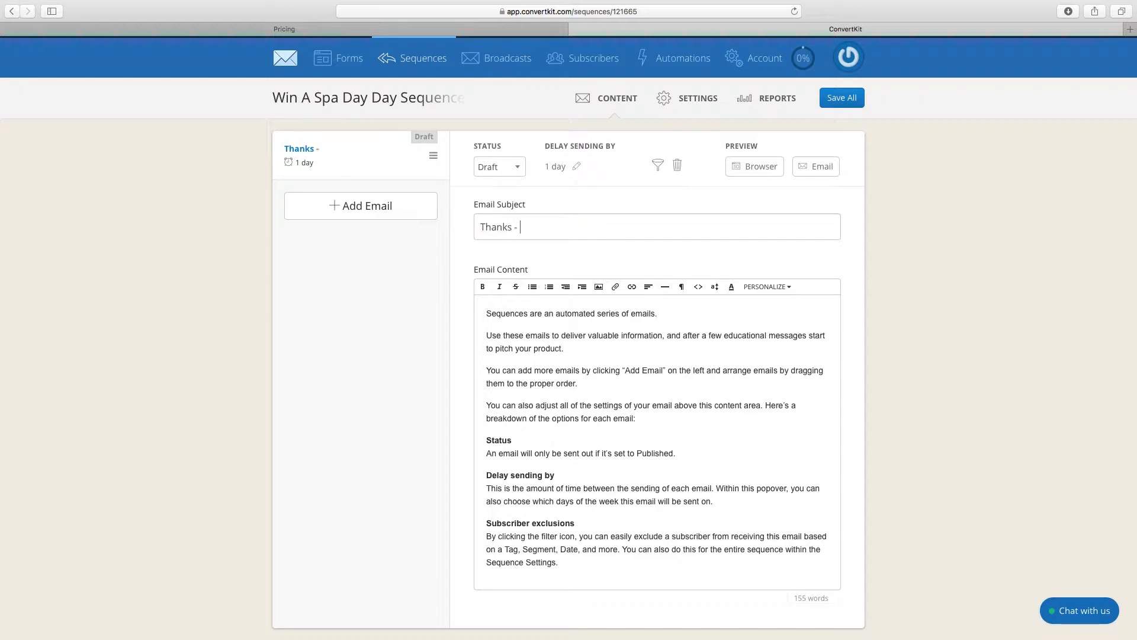
pyautogui.write('your name is in')
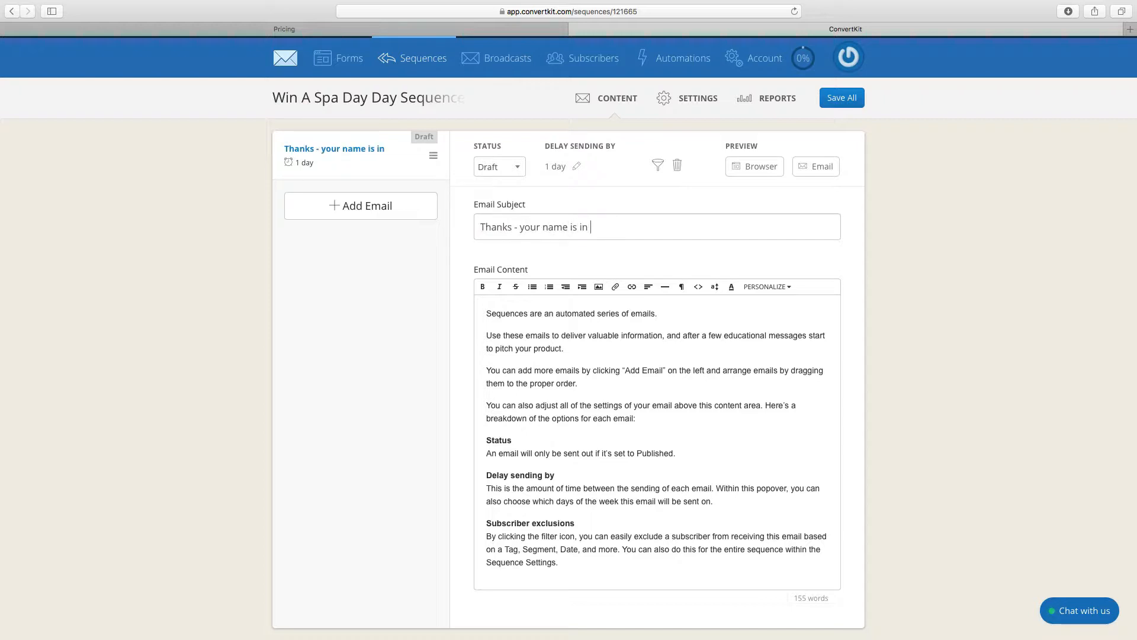
pyautogui.write('the hat')
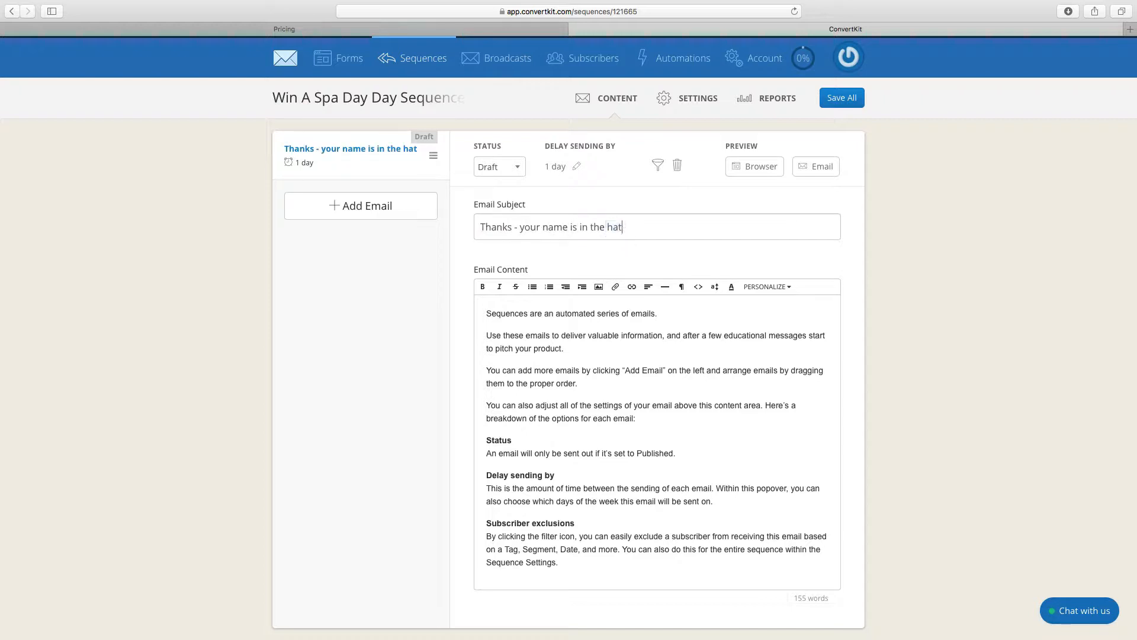
# Step: Replace the default email body with repeated 'BLAH BLAH BLAH' placeholder lines
pyautogui.doubleClick(505, 313)
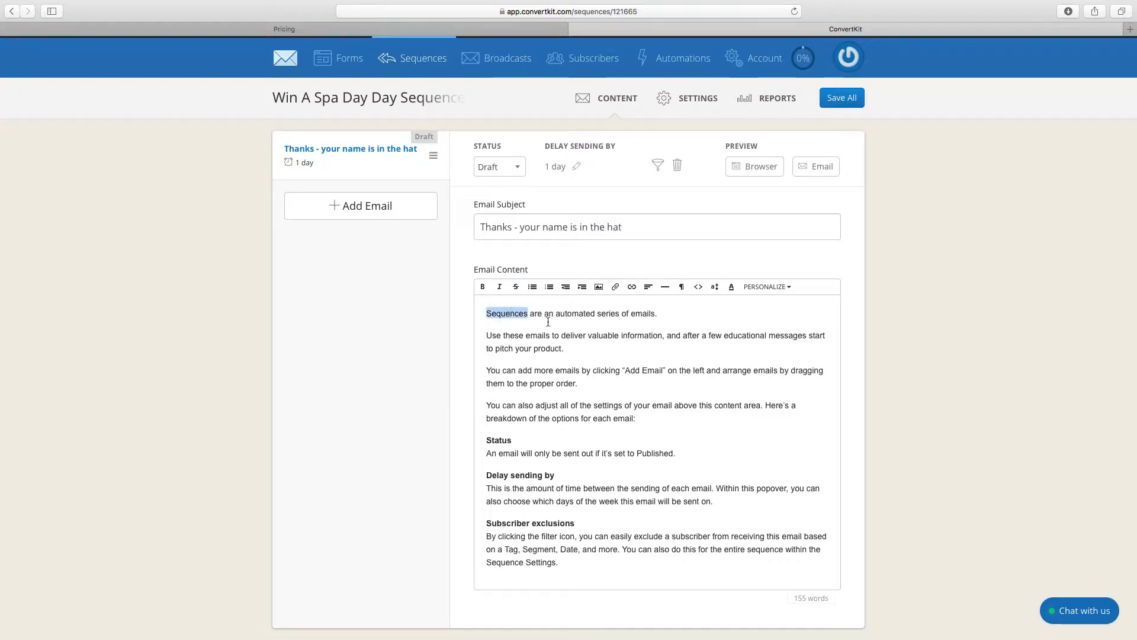
pyautogui.write('BL')
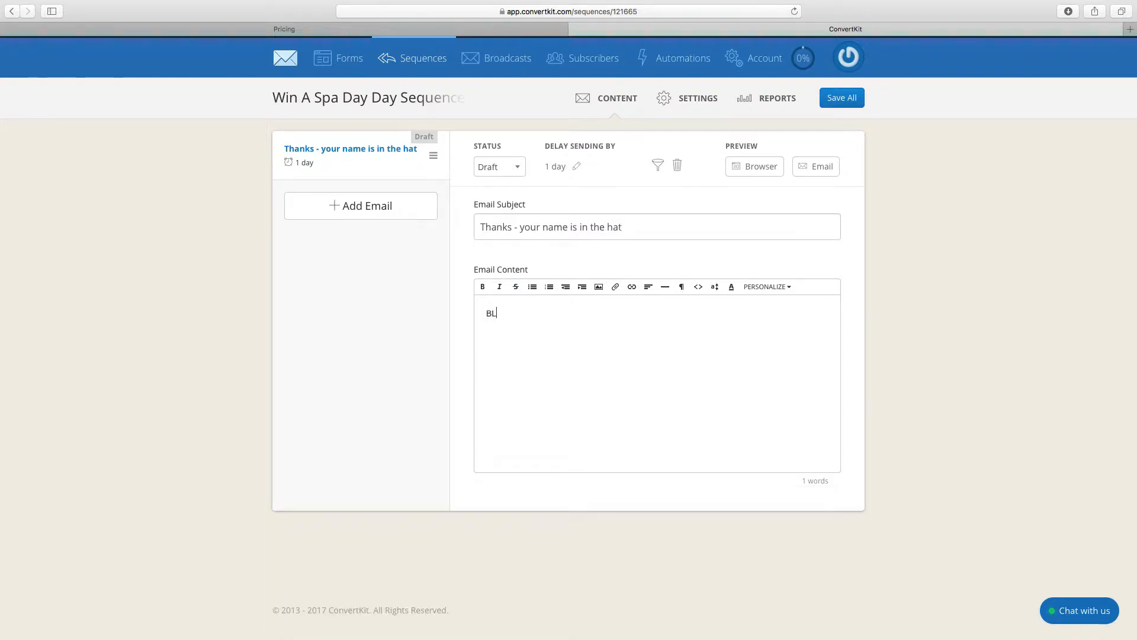
pyautogui.write('AH BLAH')
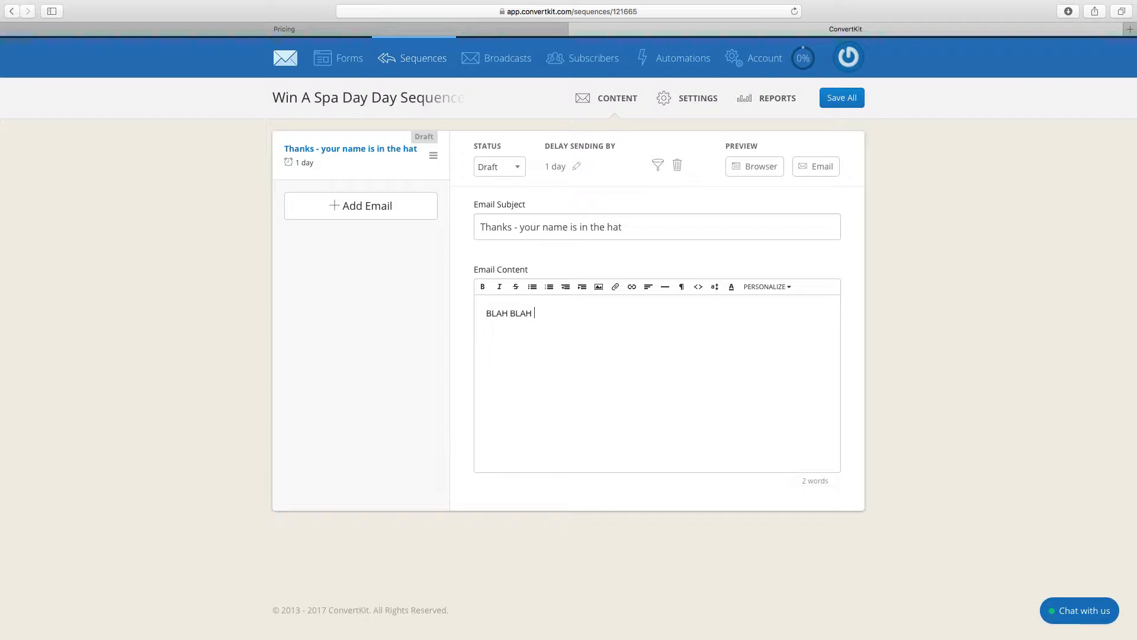
pyautogui.write('BLAH')
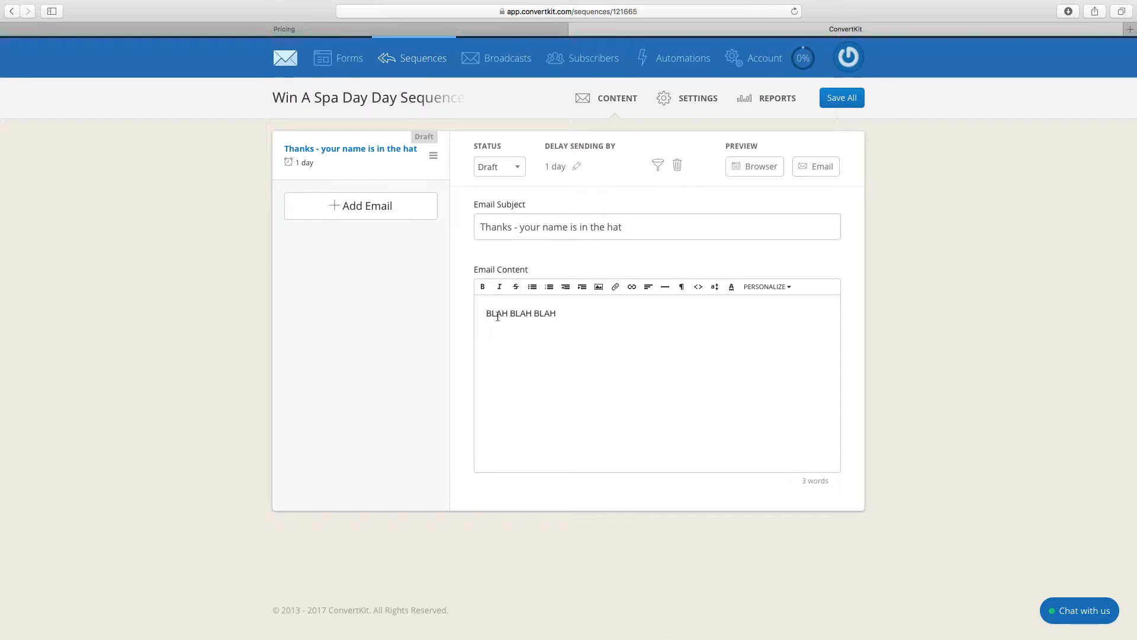
pyautogui.tripleClick(521, 313)
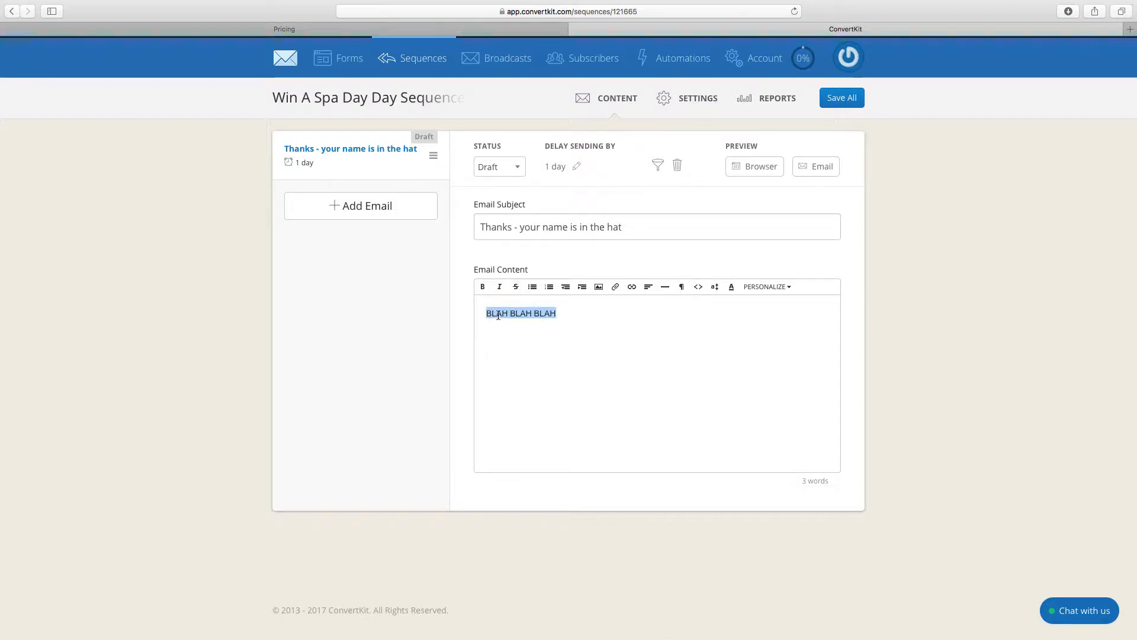
pyautogui.write('BLAH BLAH BLAH')
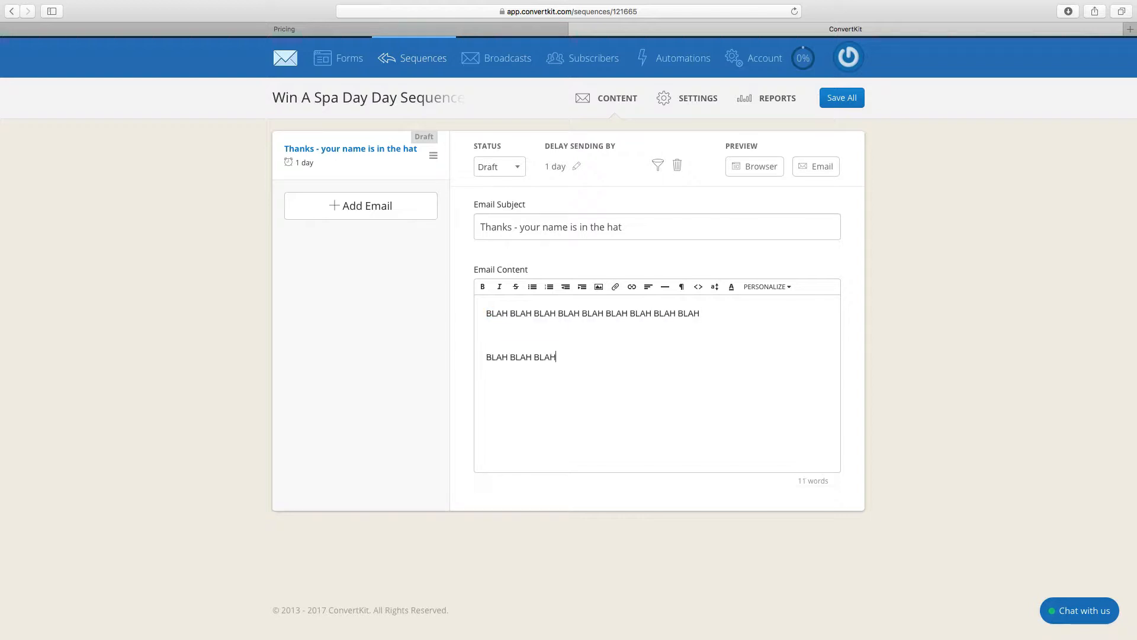
pyautogui.write('BLAH BLAH BLAH BLAH BLAH BLAH')
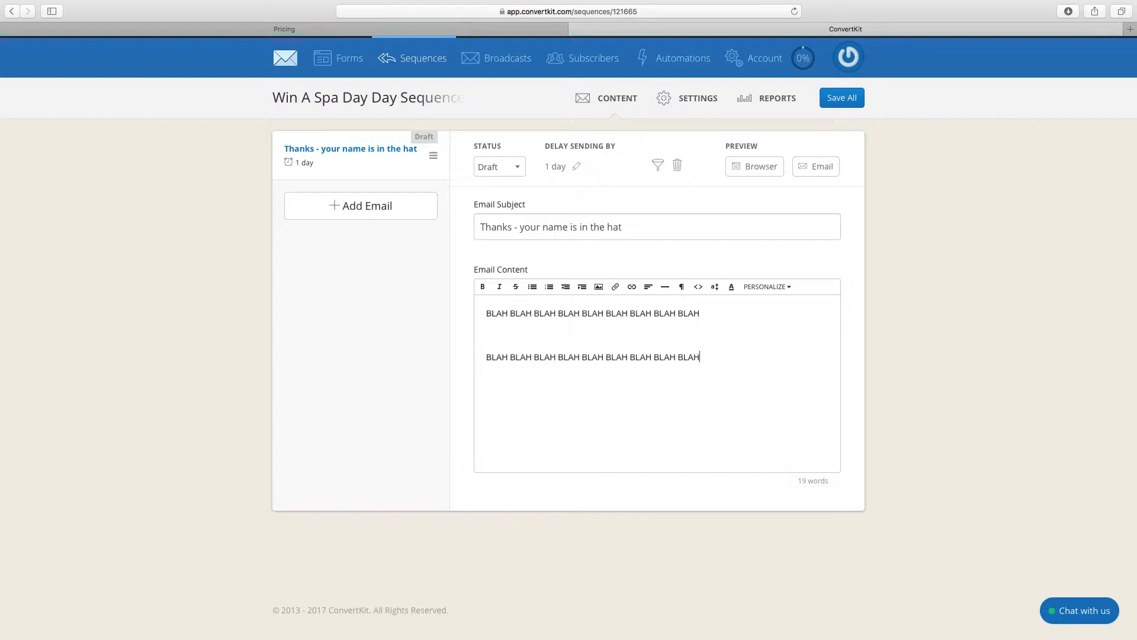
pyautogui.moveTo(573, 148)
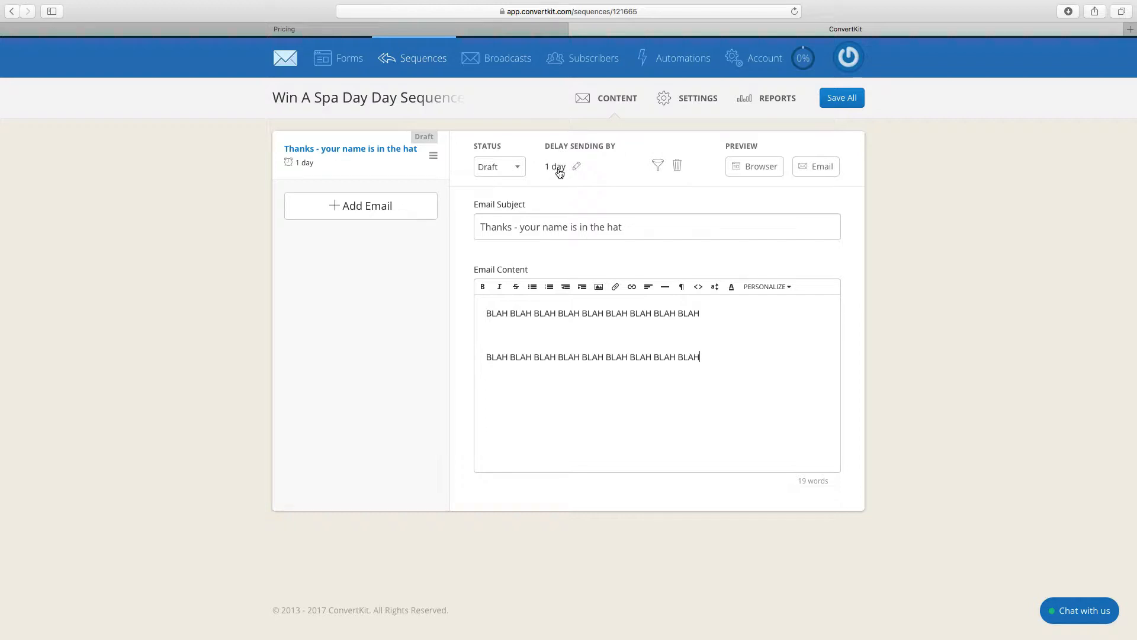
# Step: Keep the first email's delay at 0 days and exclude Monday as a send day
pyautogui.click(555, 166)
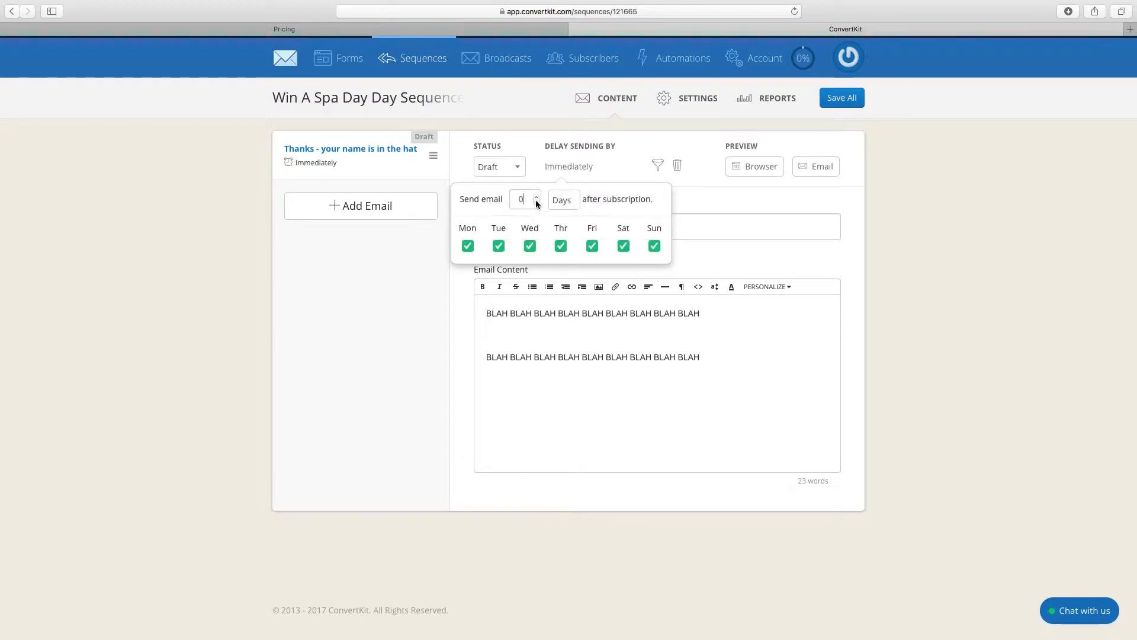
pyautogui.click(535, 196)
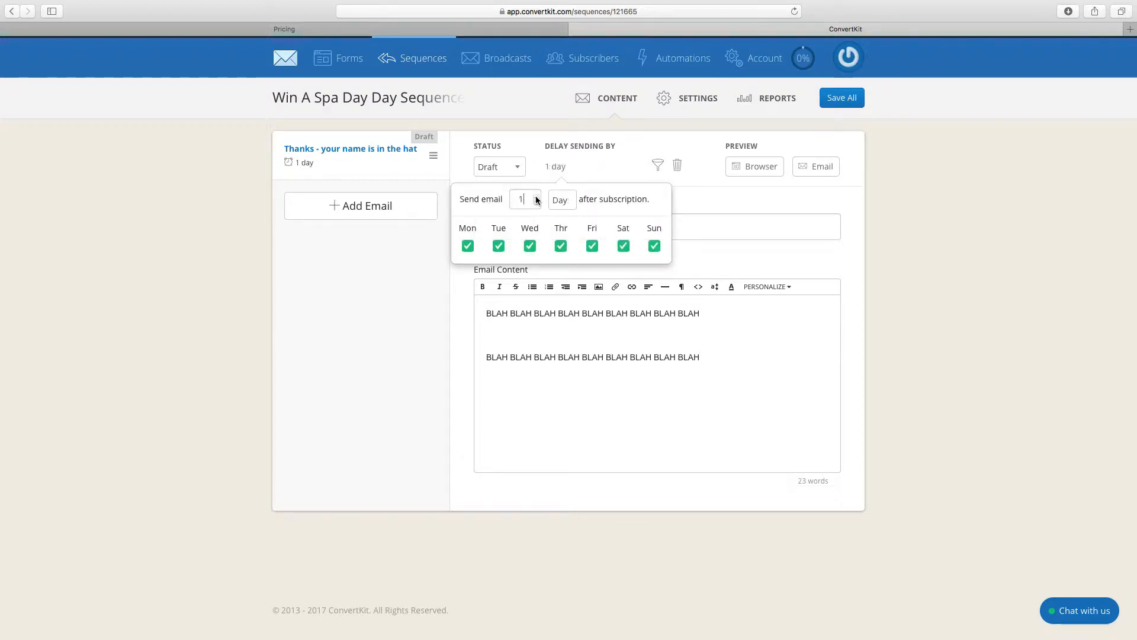
pyautogui.click(499, 247)
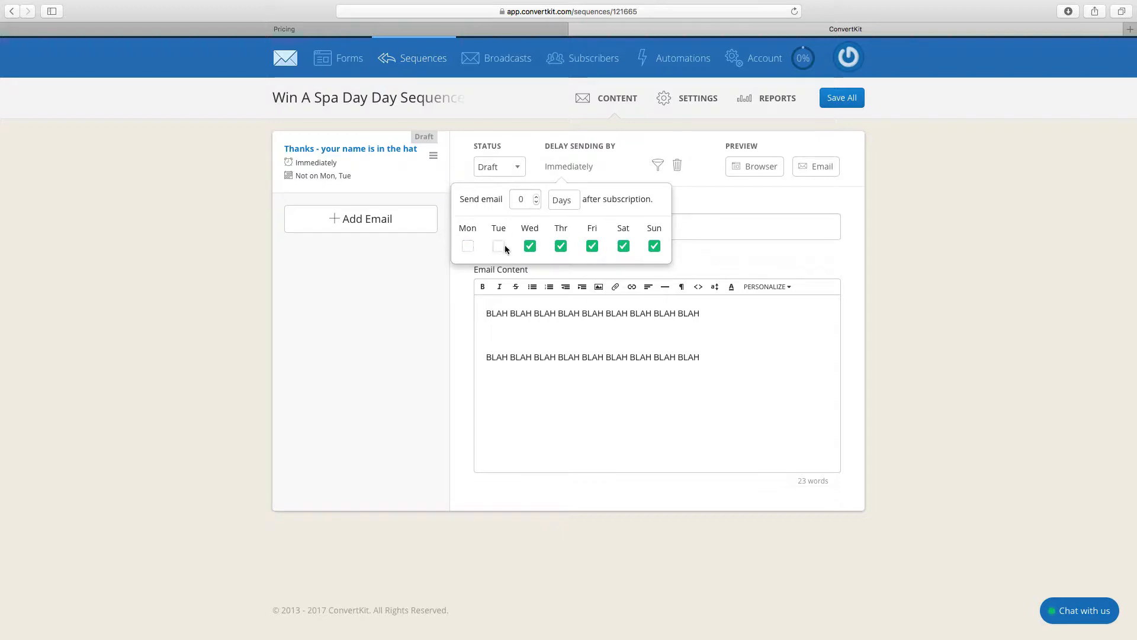
pyautogui.click(468, 247)
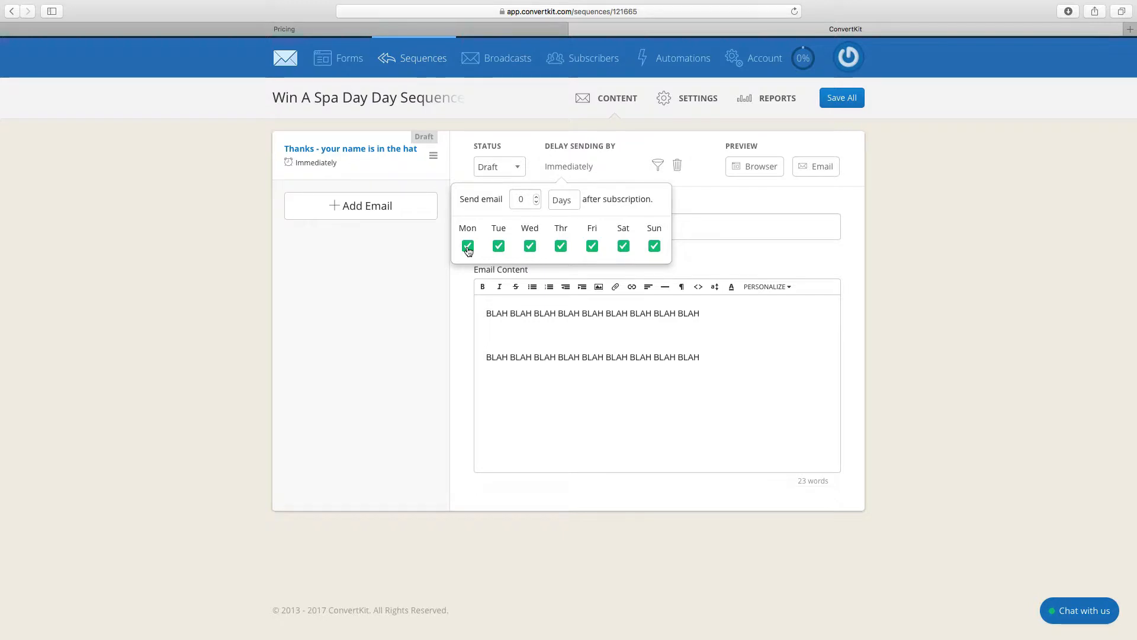
pyautogui.click(468, 246)
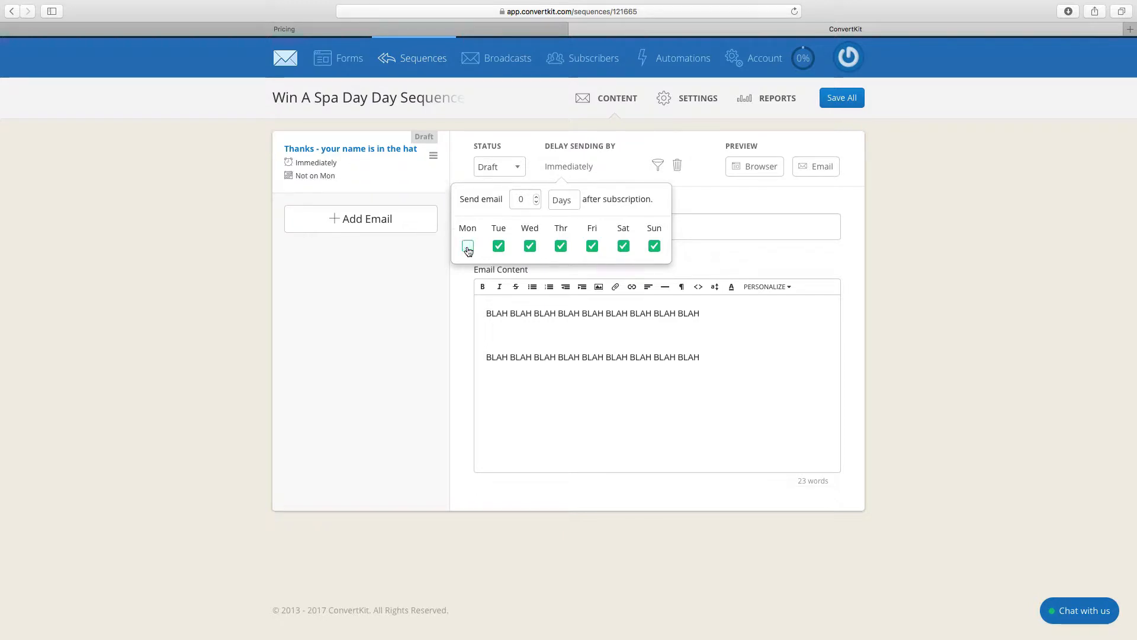
pyautogui.click(468, 247)
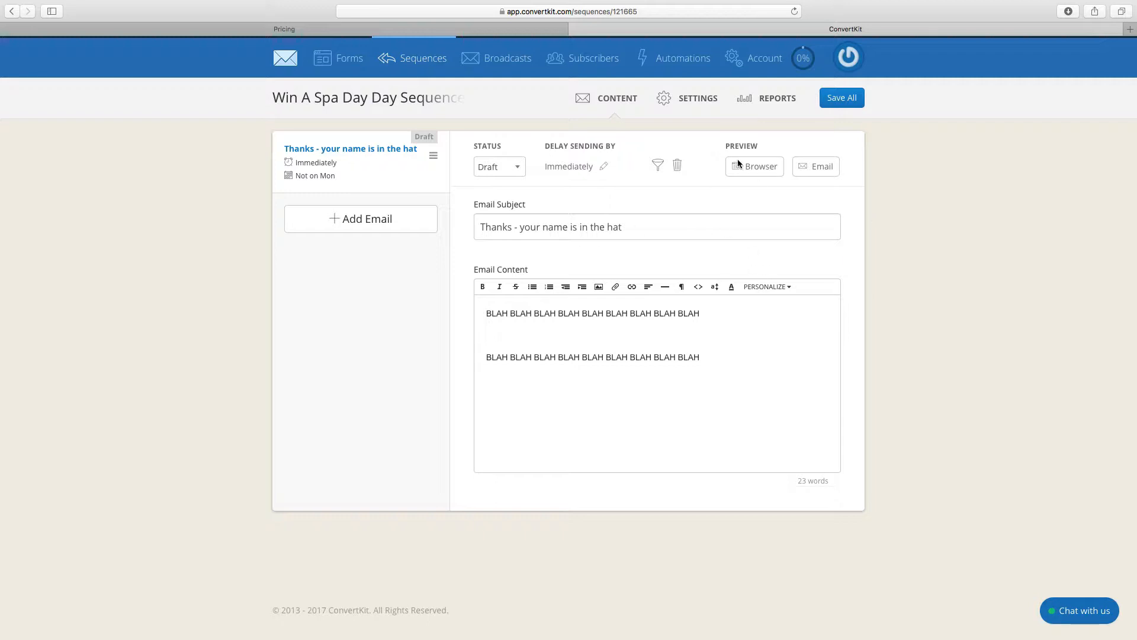
# Step: Preview the thank-you email in a browser tab and return to the editor
pyautogui.click(754, 166)
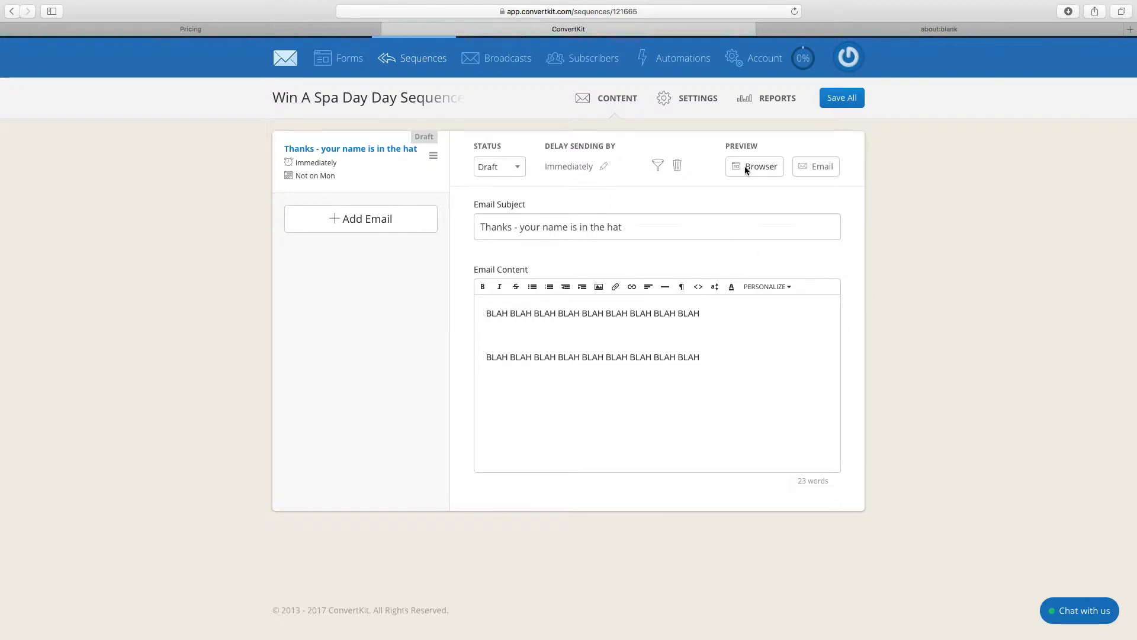
pyautogui.moveTo(650, 364)
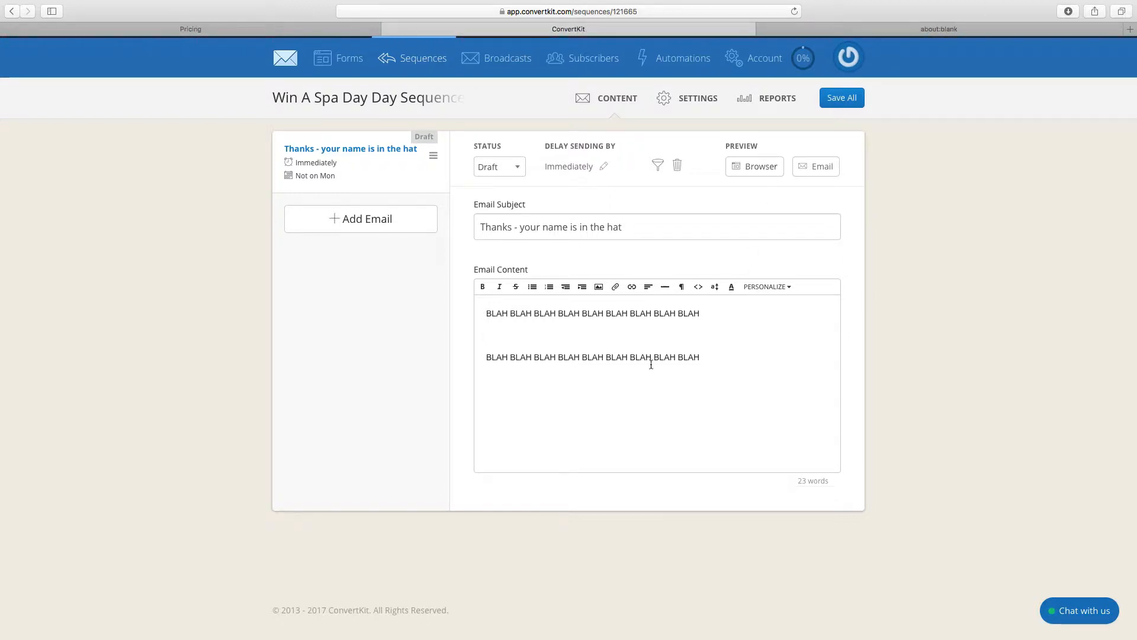
pyautogui.click(755, 166)
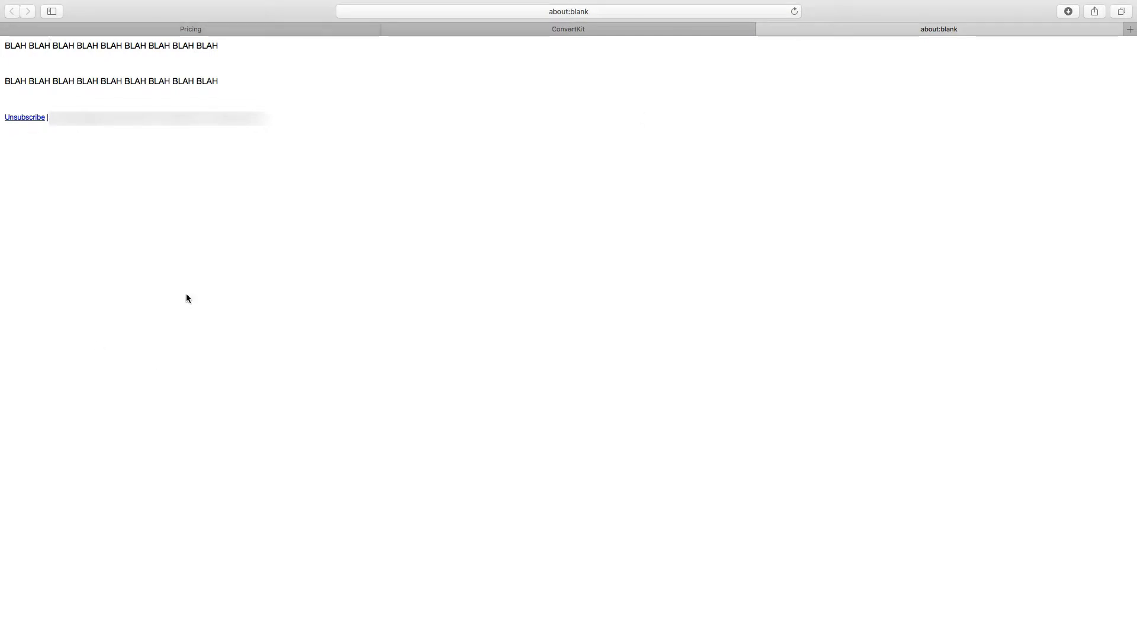
pyautogui.click(567, 28)
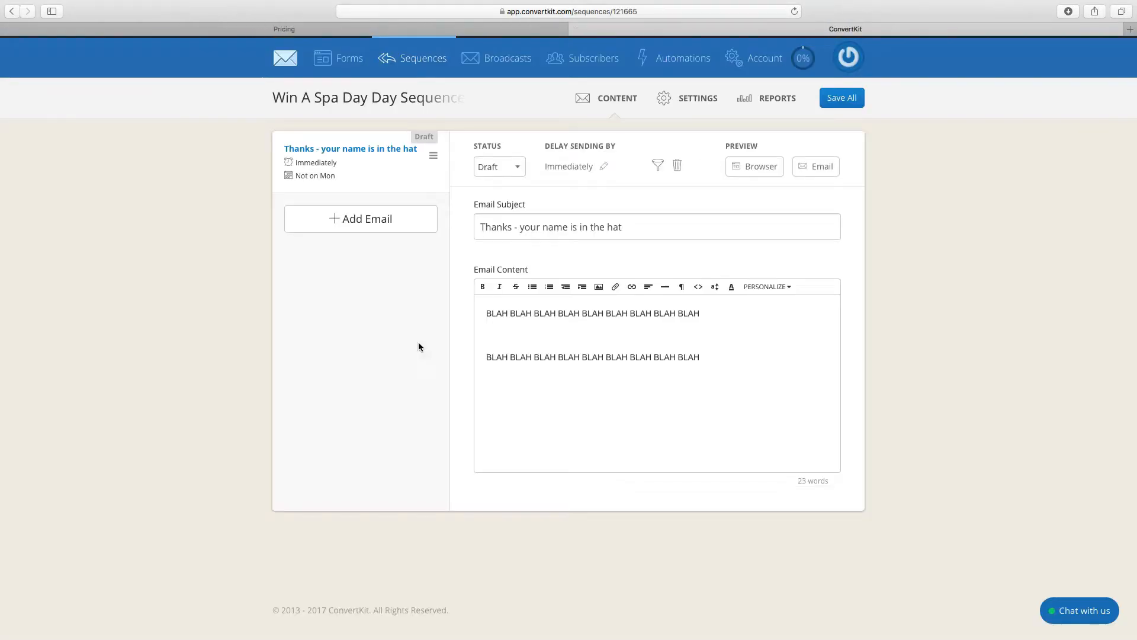
pyautogui.moveTo(519, 220)
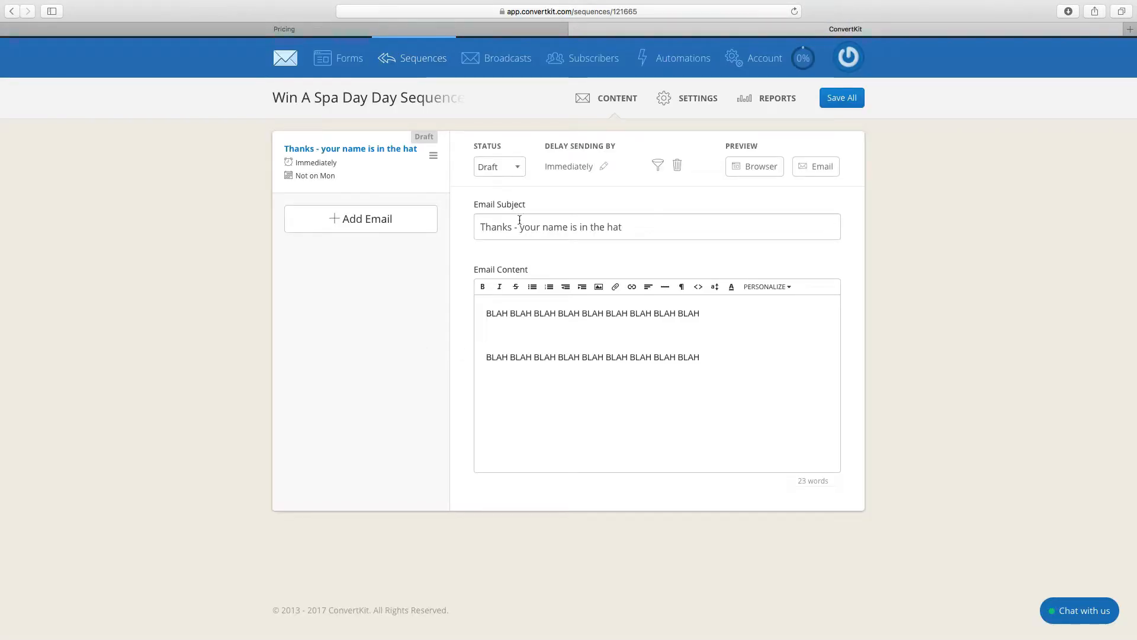
# Step: Change the thank-you email's status from Draft to Published
pyautogui.click(499, 166)
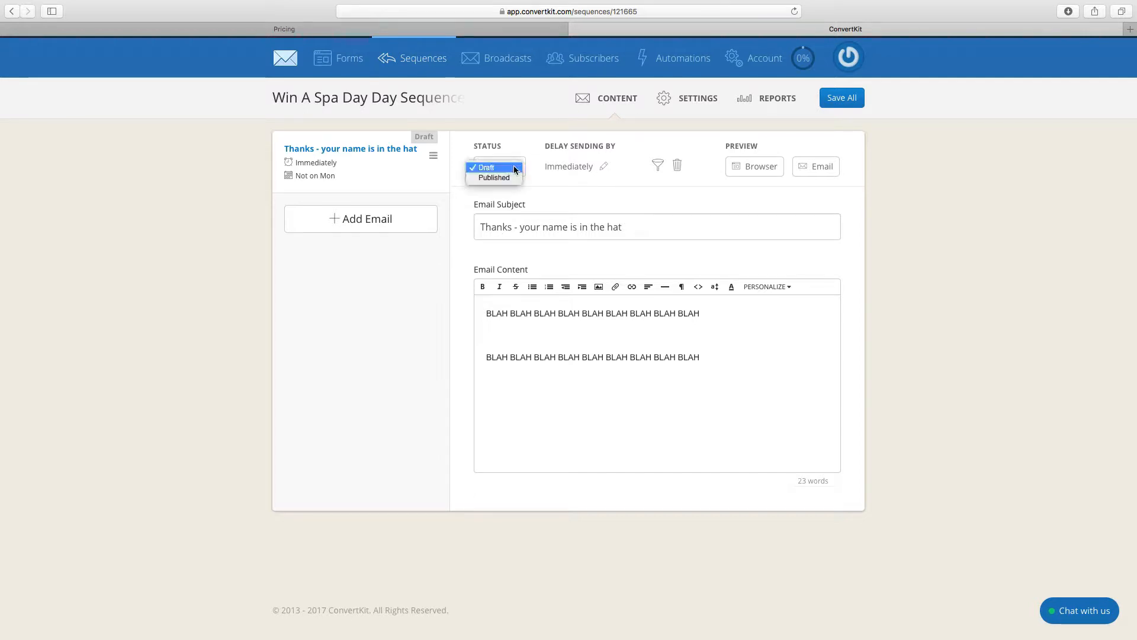
pyautogui.moveTo(494, 177)
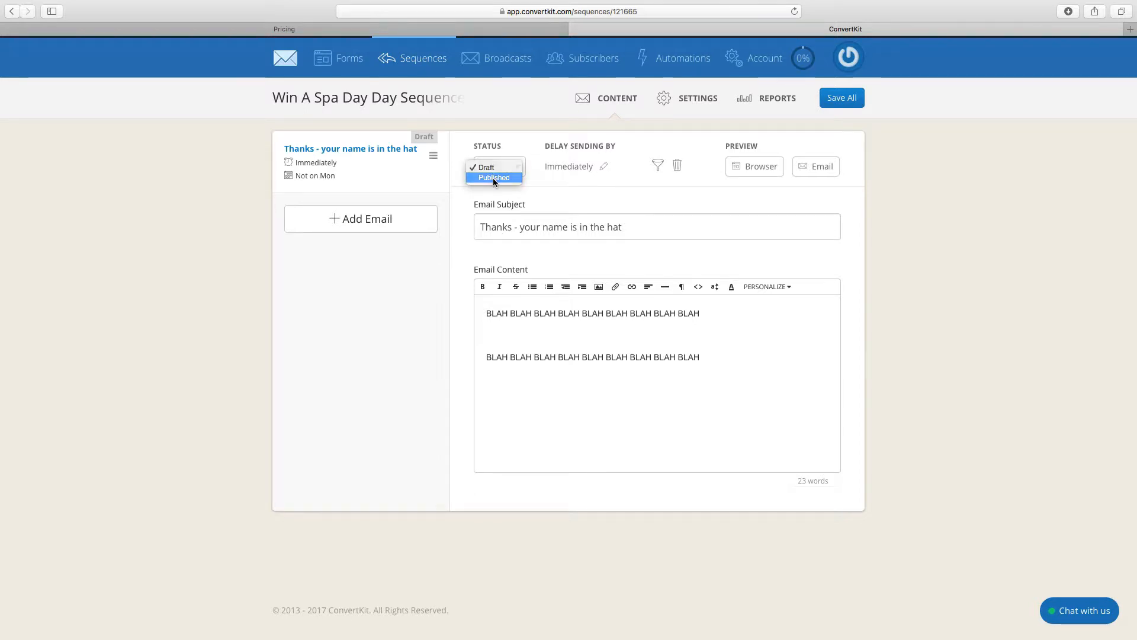
pyautogui.click(494, 178)
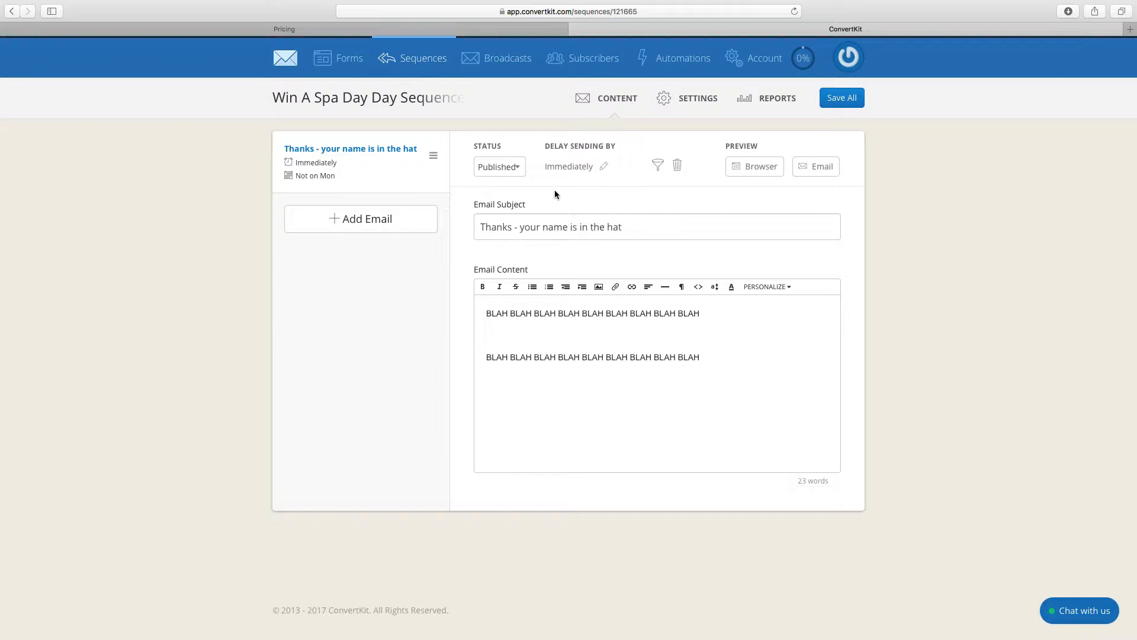
pyautogui.moveTo(616, 205)
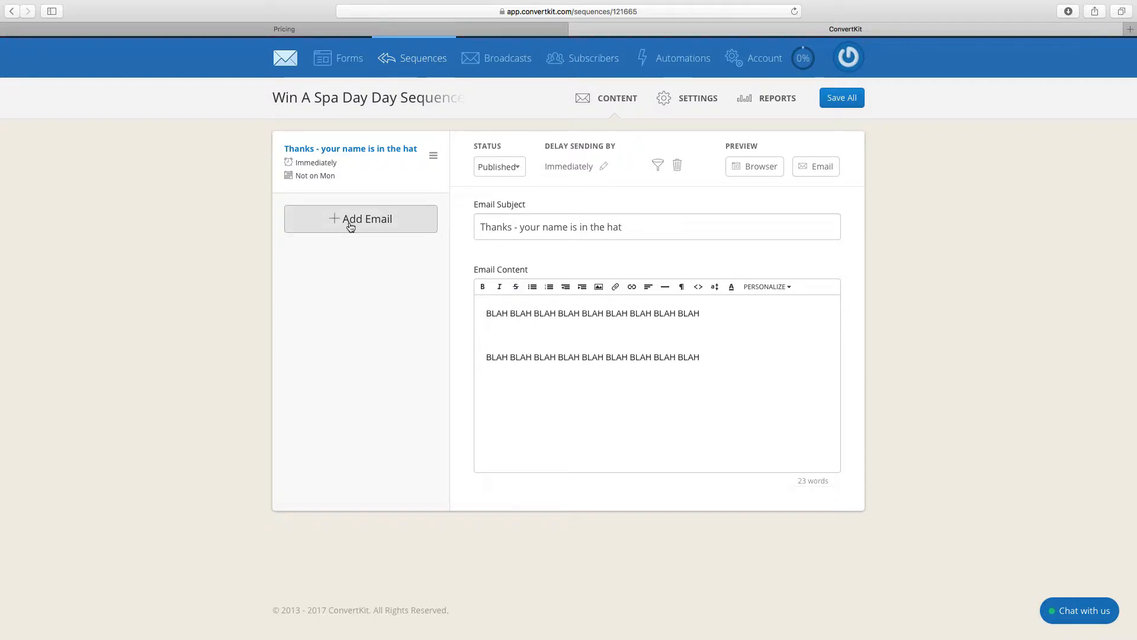
pyautogui.moveTo(351, 58)
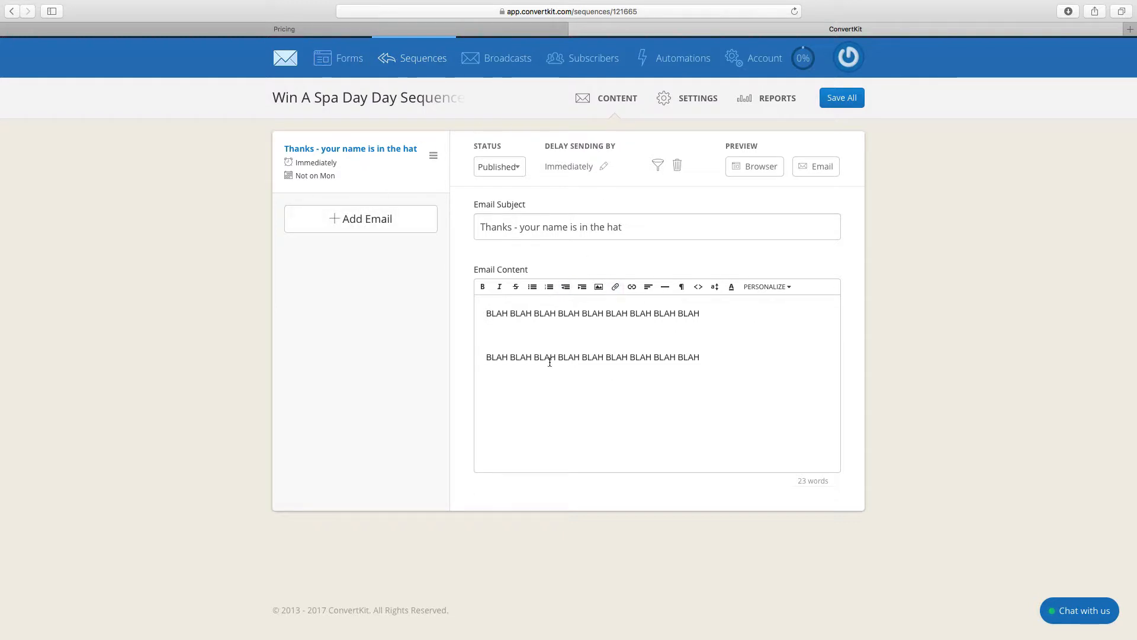
pyautogui.moveTo(573, 171)
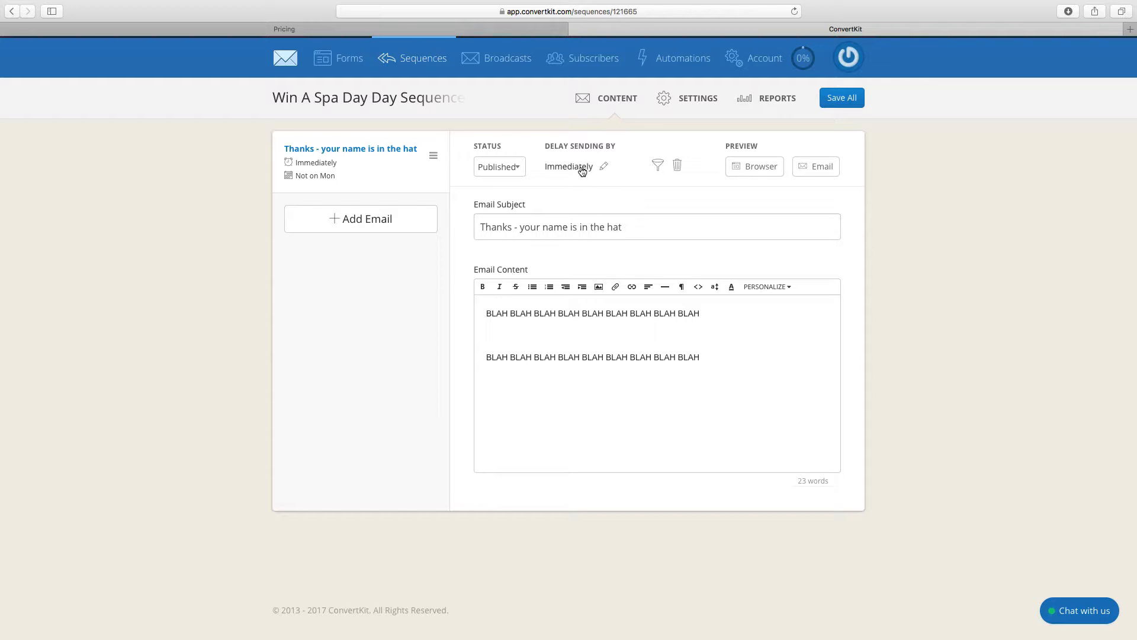
# Step: Add a second email 'A little something for you....' with BLAH placeholder body text
pyautogui.click(360, 218)
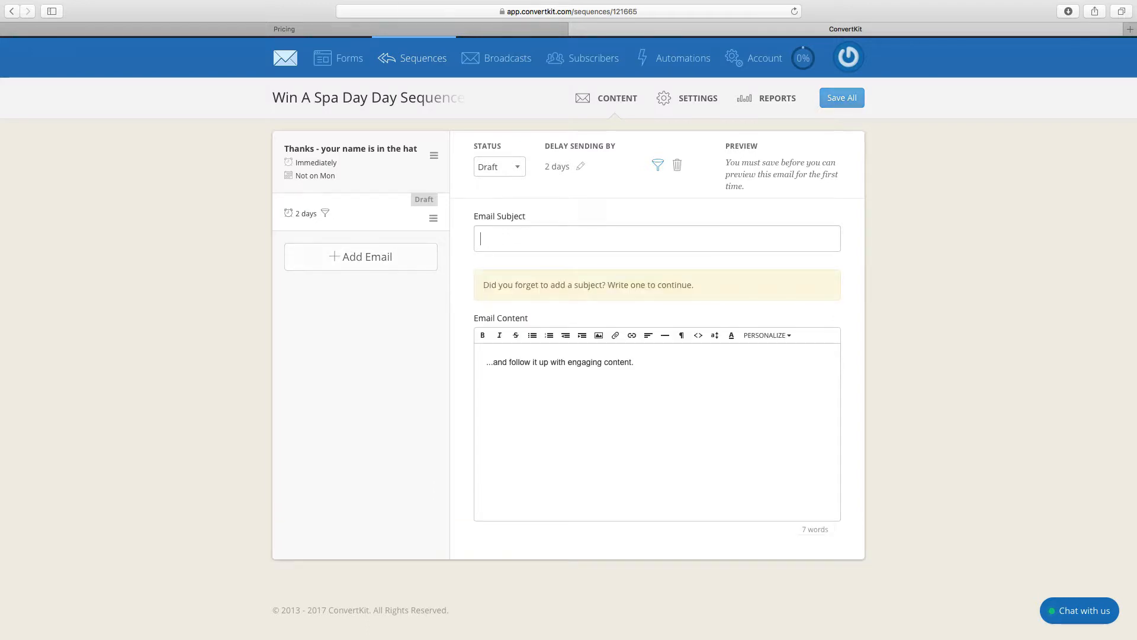
pyautogui.write('A little')
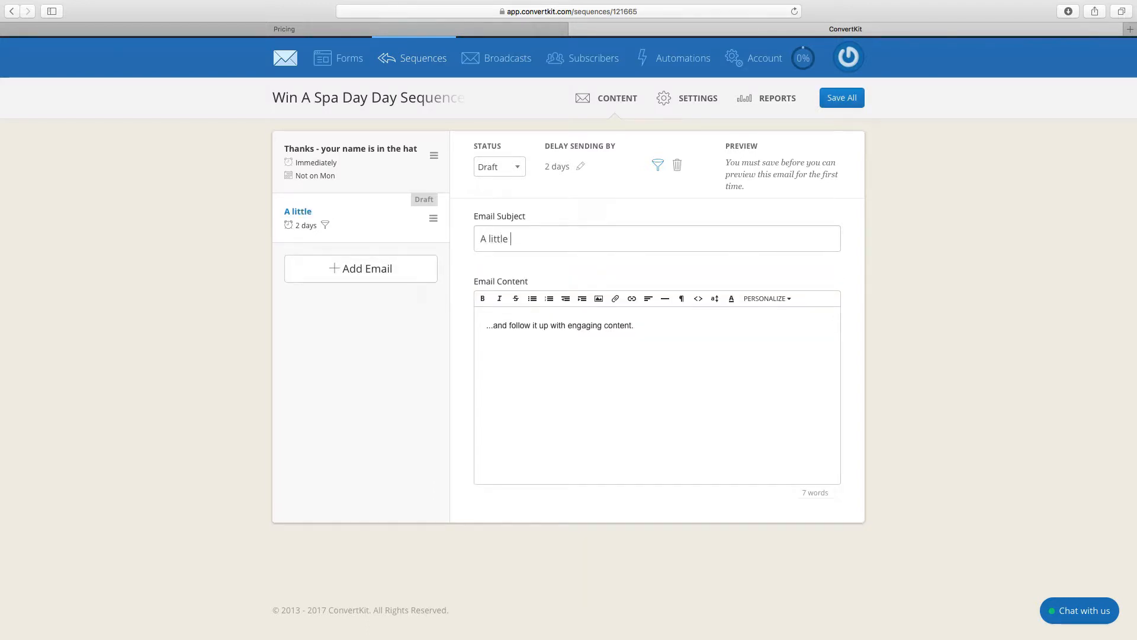
pyautogui.write('something for')
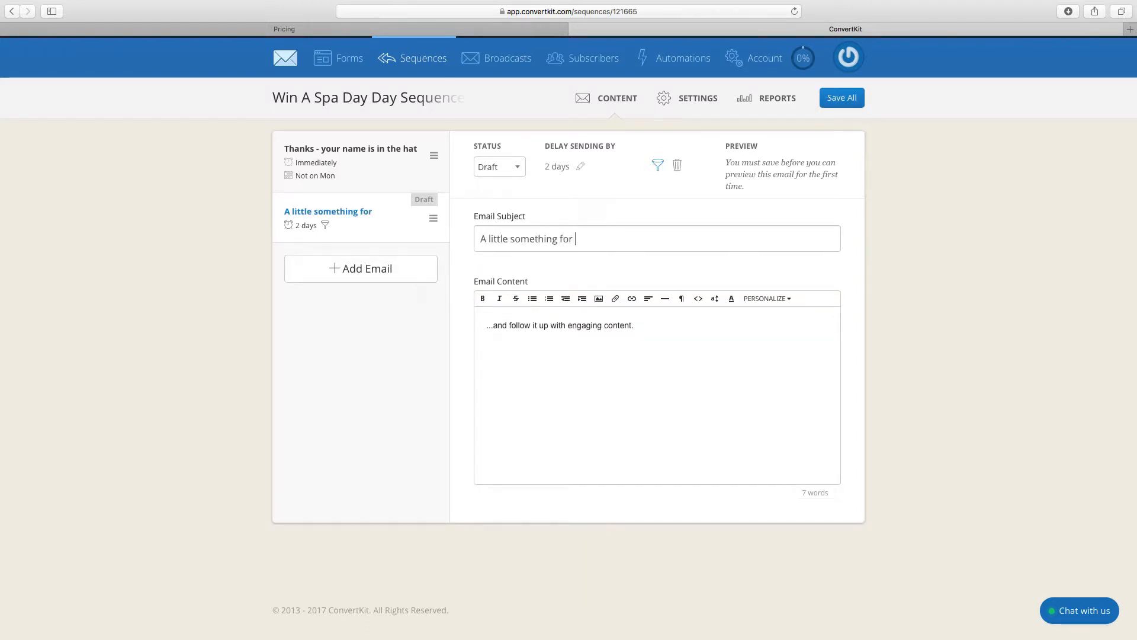
pyautogui.write('you....')
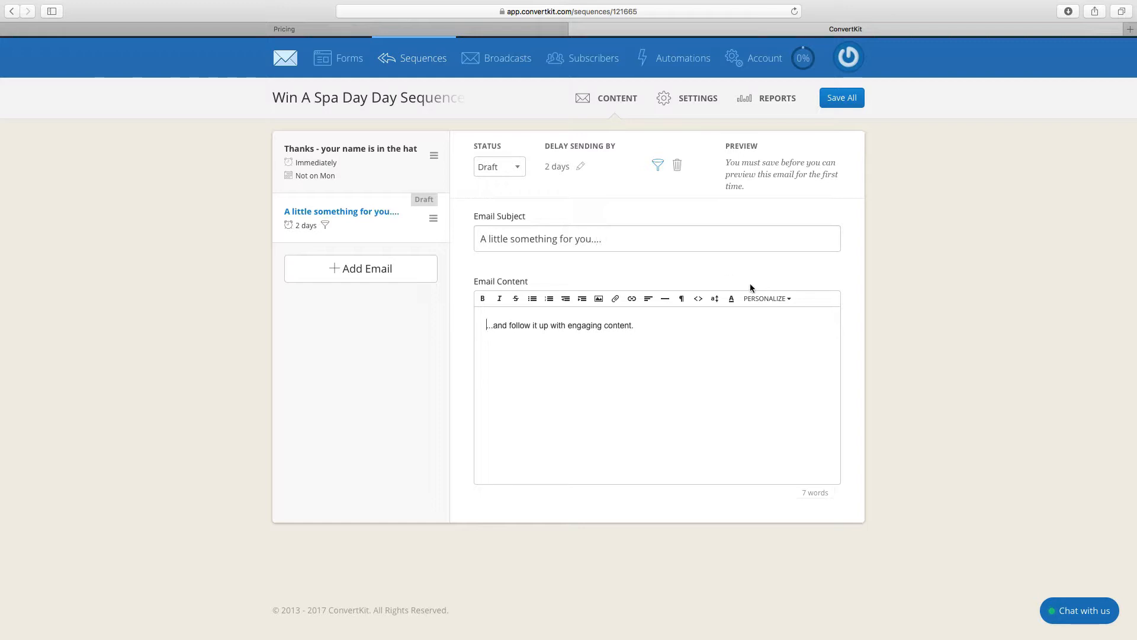
pyautogui.write('BLAH BLAH BLAH')
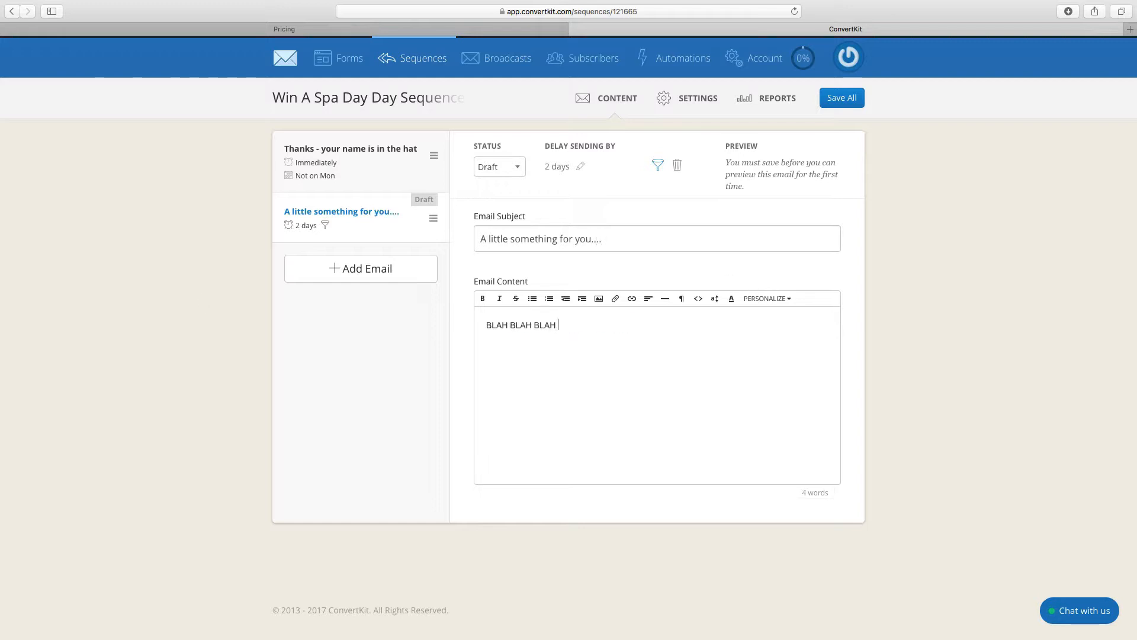
pyautogui.write('BLAH BLAH BLAH BLAH BLAH BLAH')
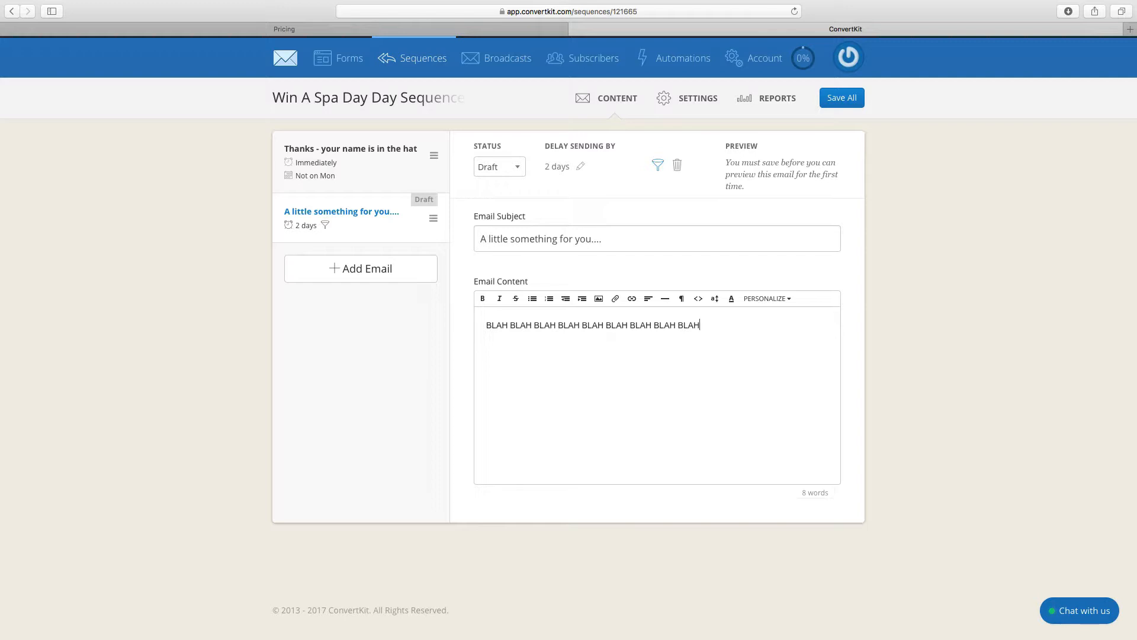
pyautogui.moveTo(351, 223)
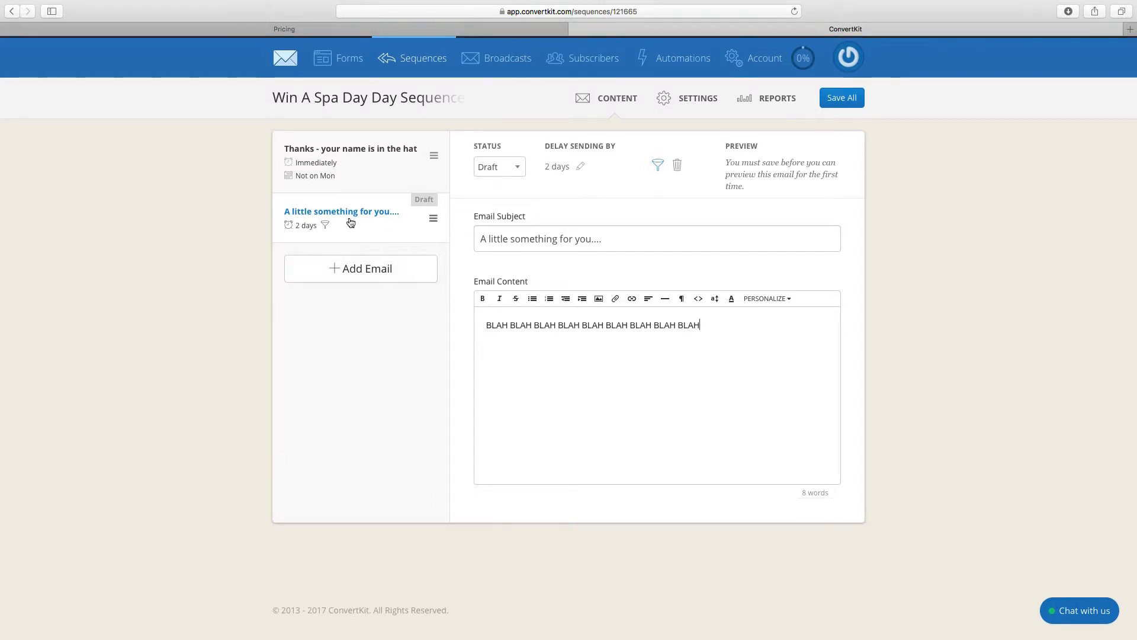
pyautogui.moveTo(322, 169)
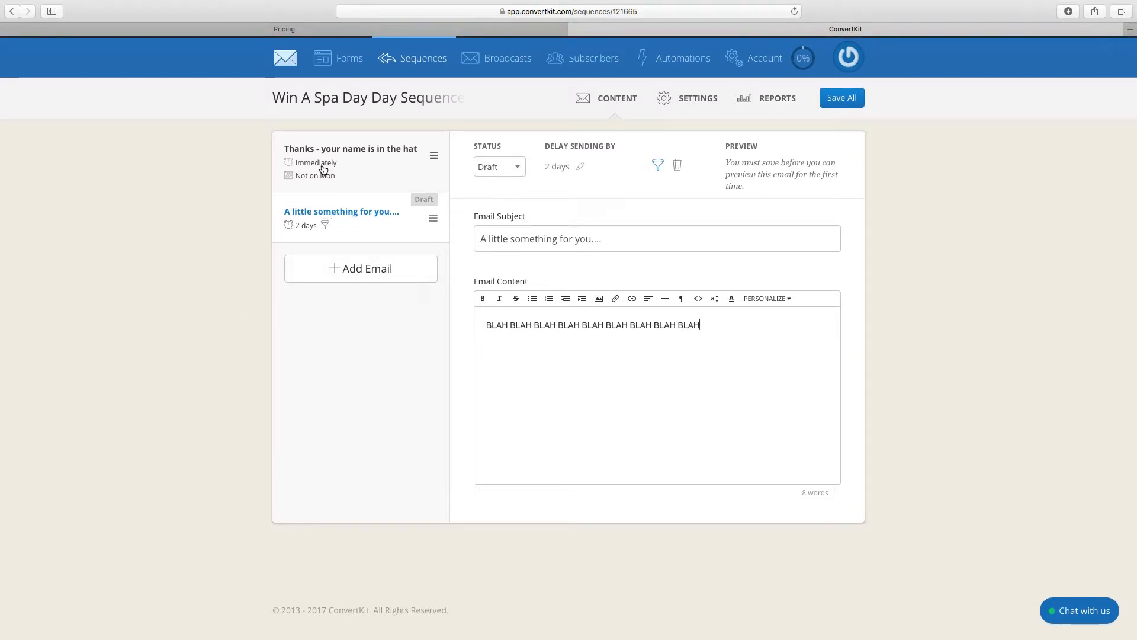
pyautogui.moveTo(351, 170)
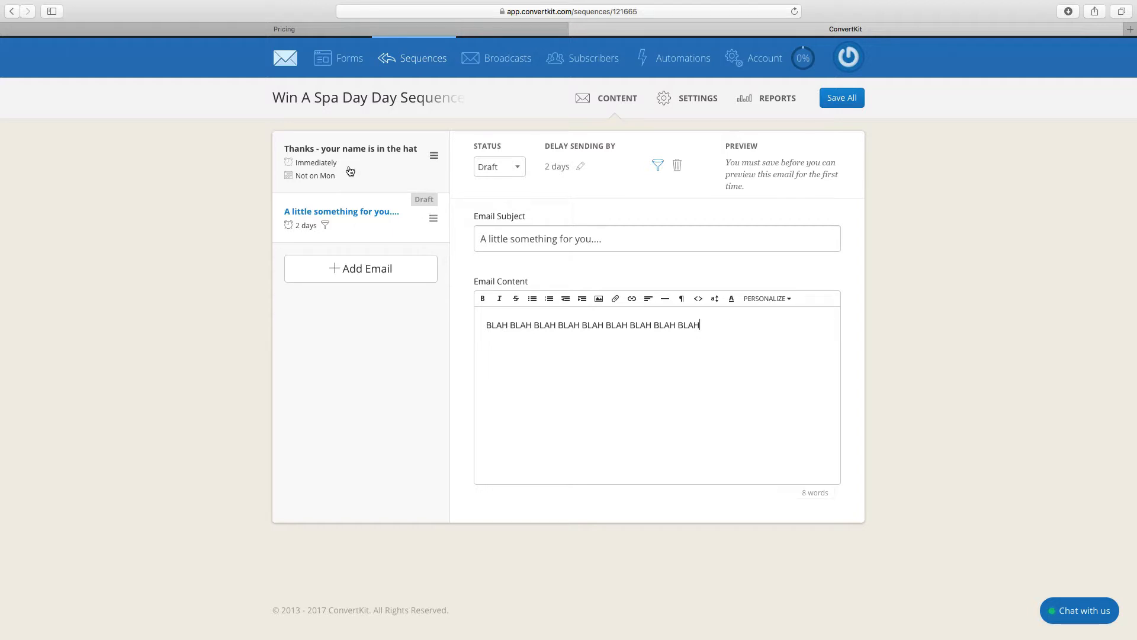
# Step: Add further default one-day follow-up emails to the sequence
pyautogui.click(360, 269)
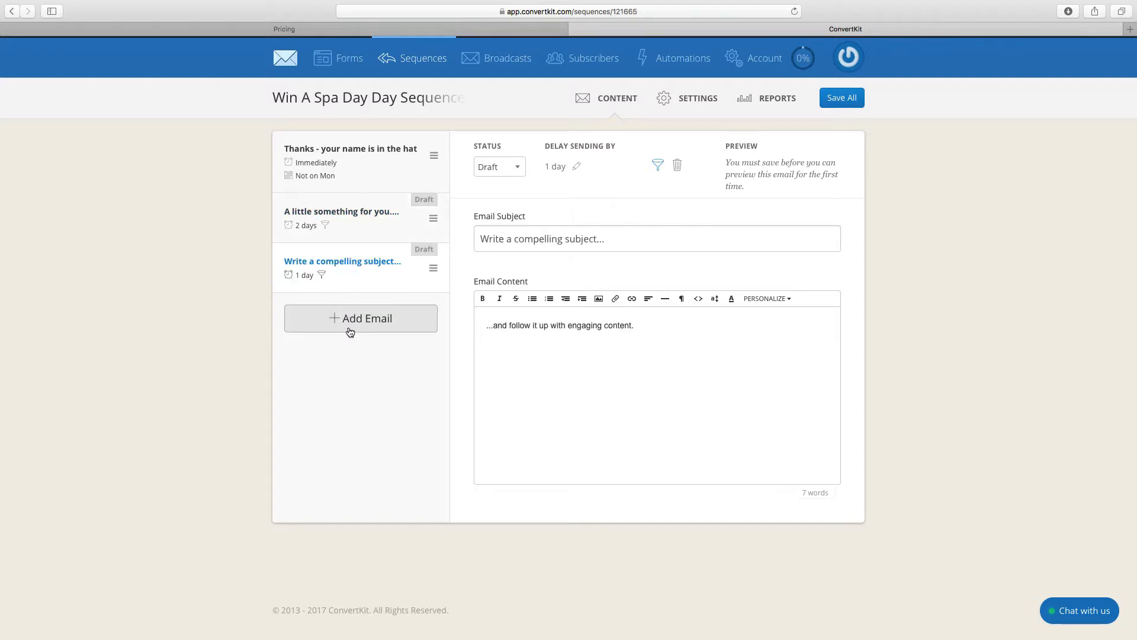
pyautogui.click(361, 317)
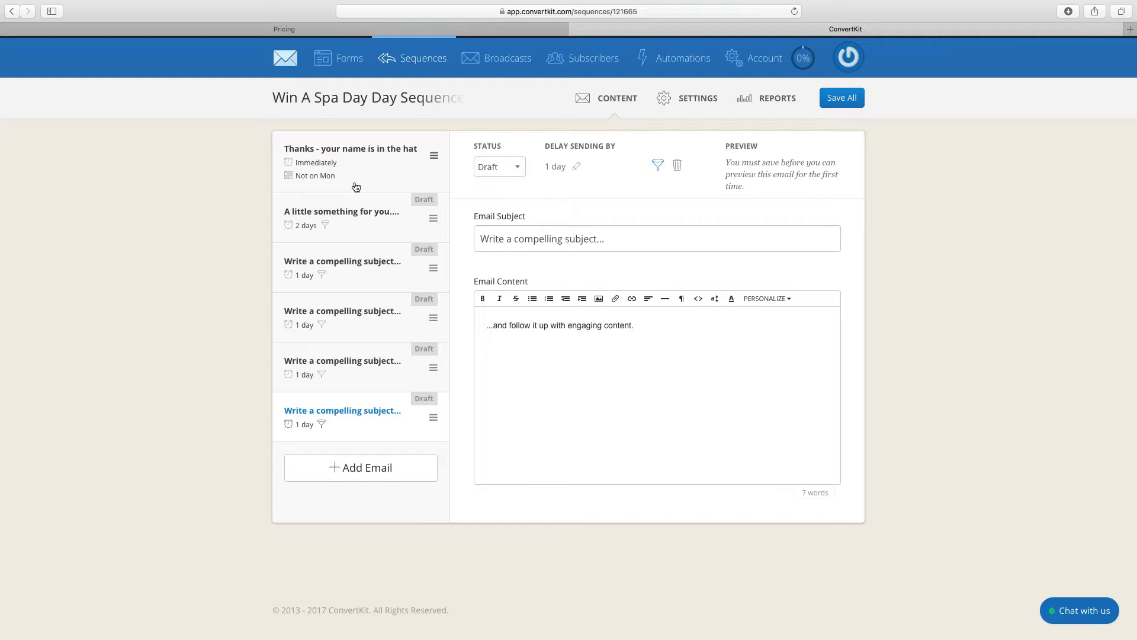
pyautogui.moveTo(435, 184)
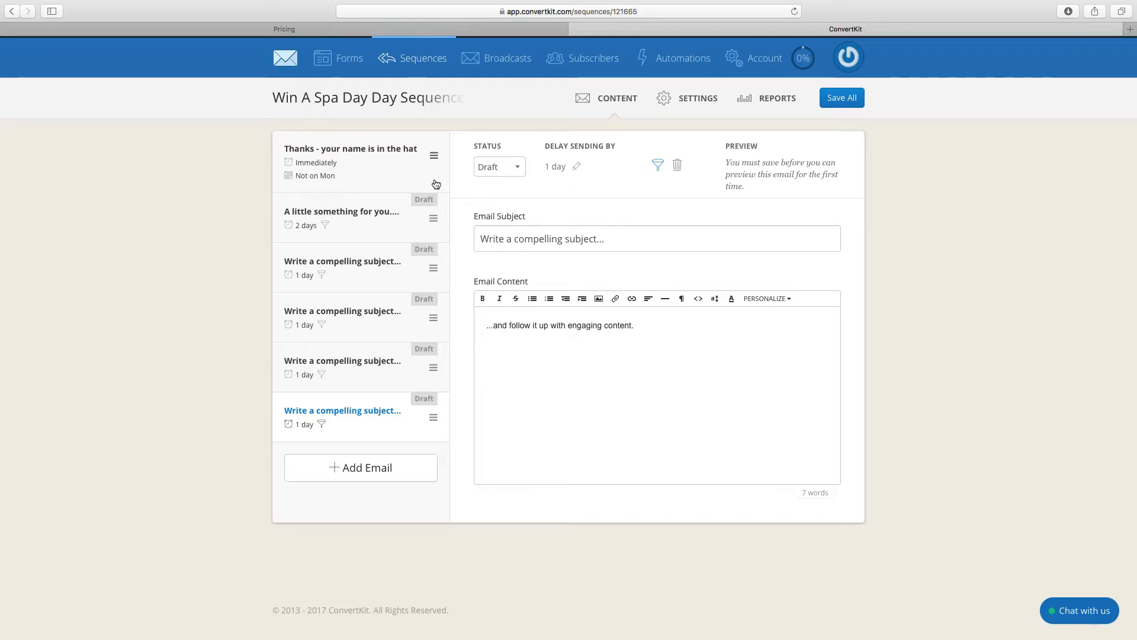
pyautogui.moveTo(315, 150)
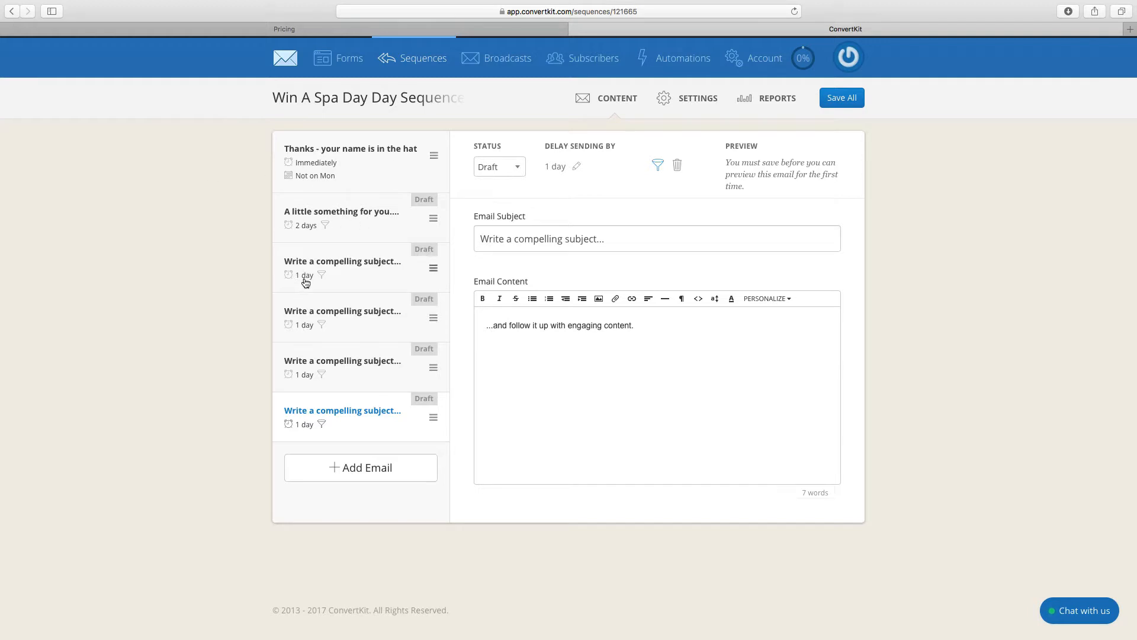
pyautogui.moveTo(657, 164)
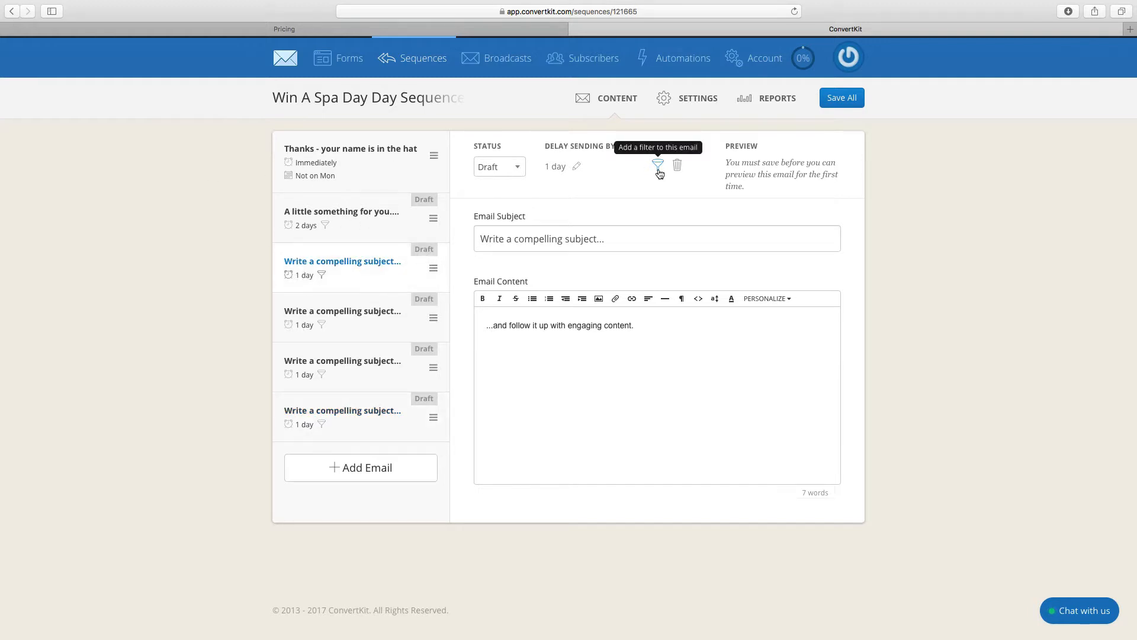
pyautogui.moveTo(318, 282)
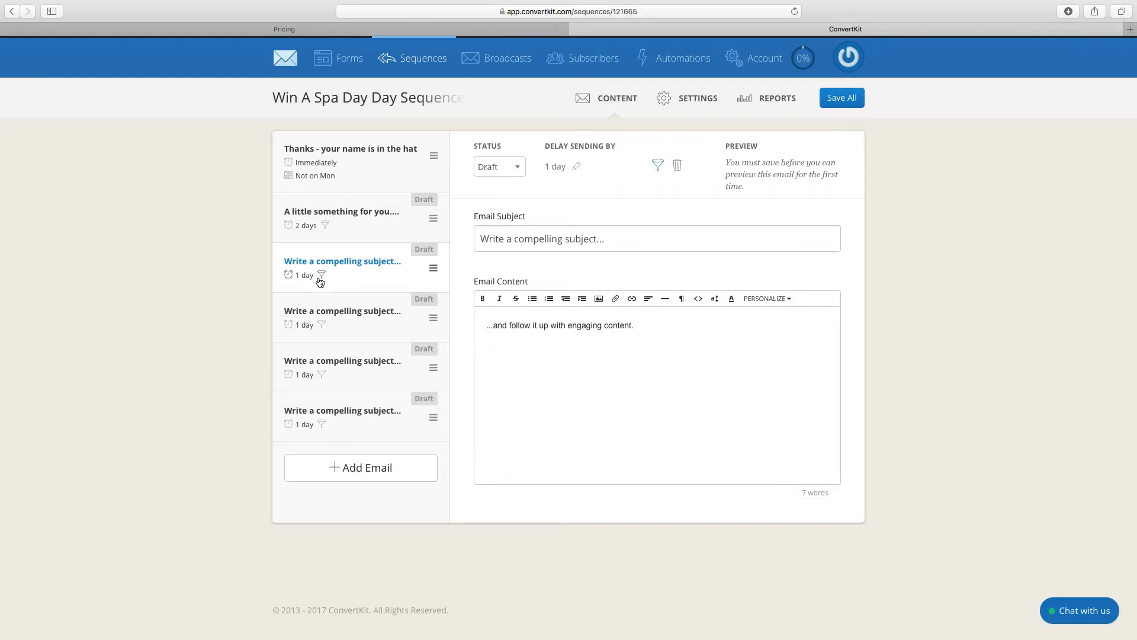
# Step: Inspect the email's subscriber-exclusion filter, showing zero excluded, then dismiss it
pyautogui.click(657, 166)
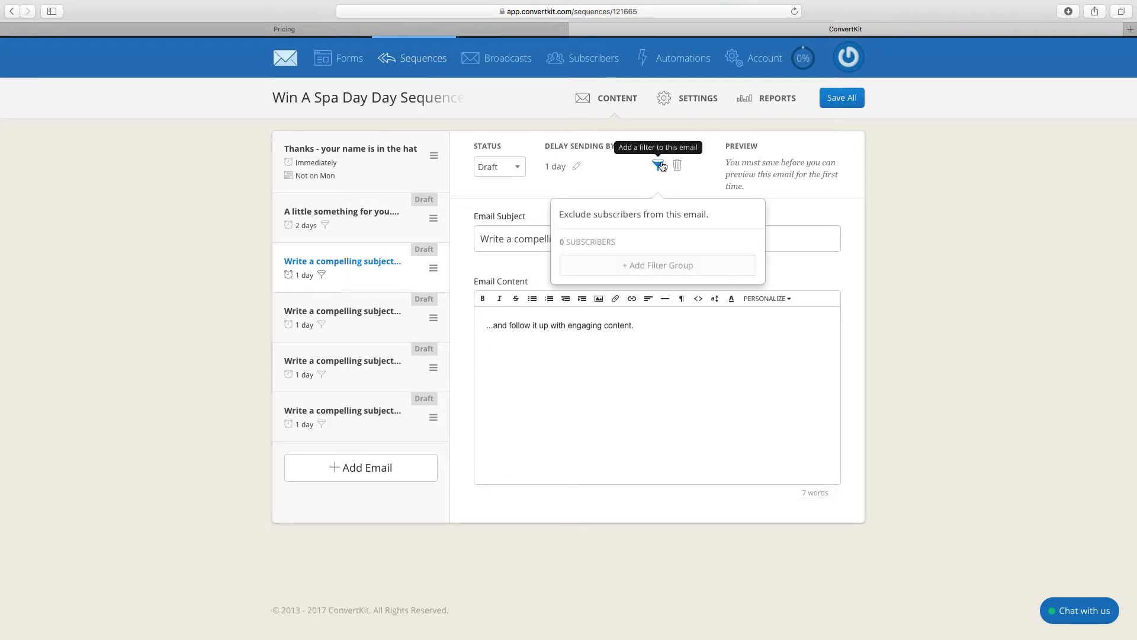
pyautogui.moveTo(580, 266)
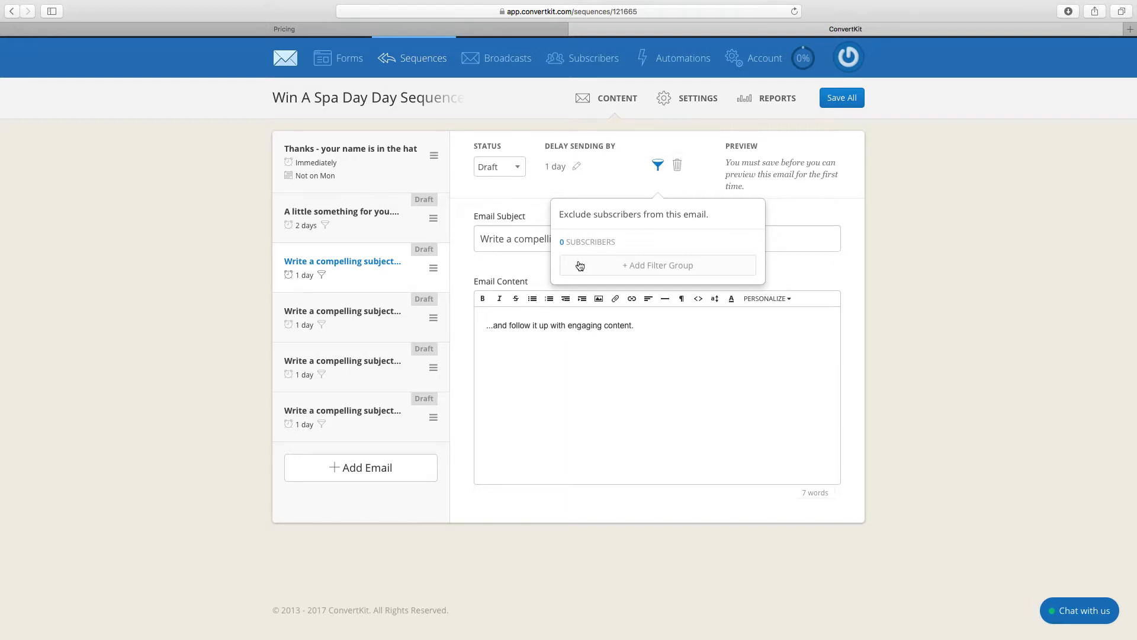
pyautogui.moveTo(323, 289)
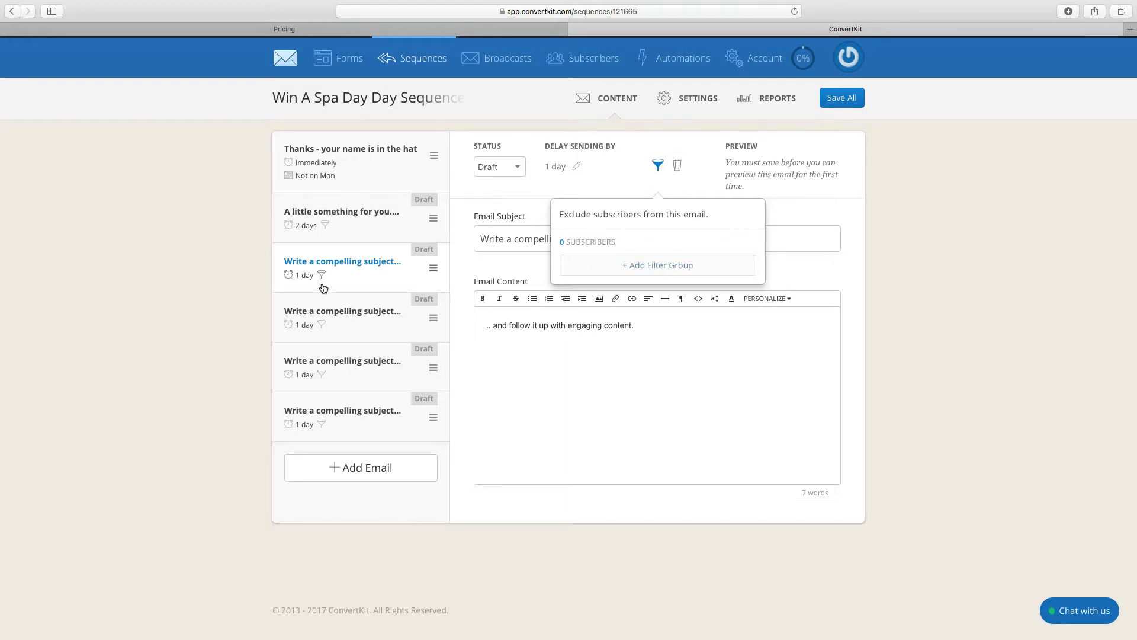
pyautogui.moveTo(639, 290)
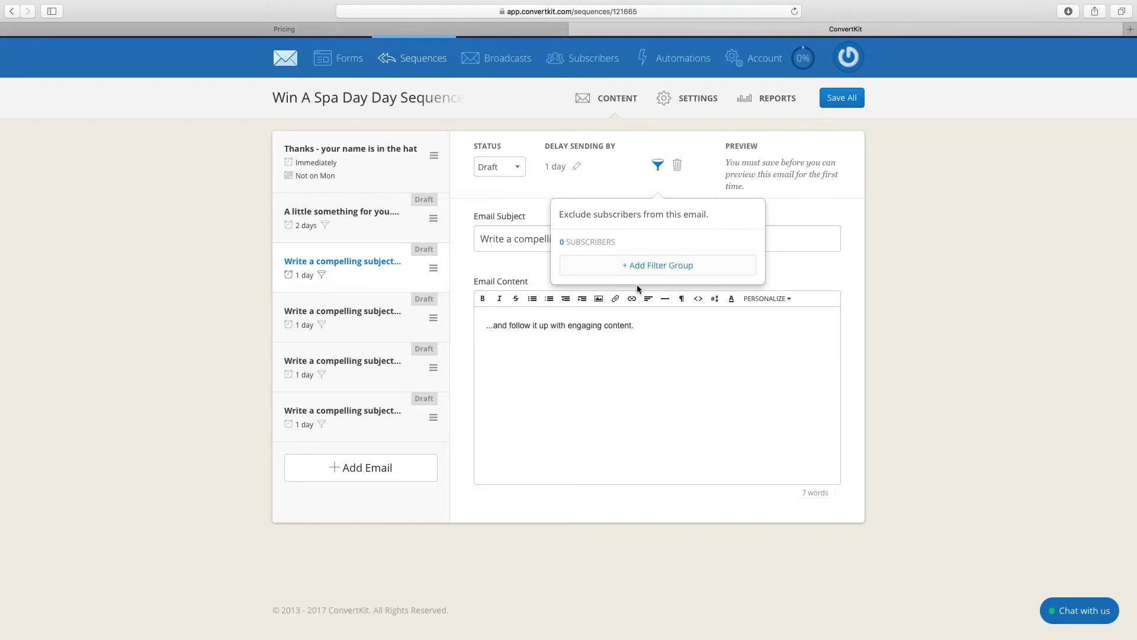
pyautogui.moveTo(656, 267)
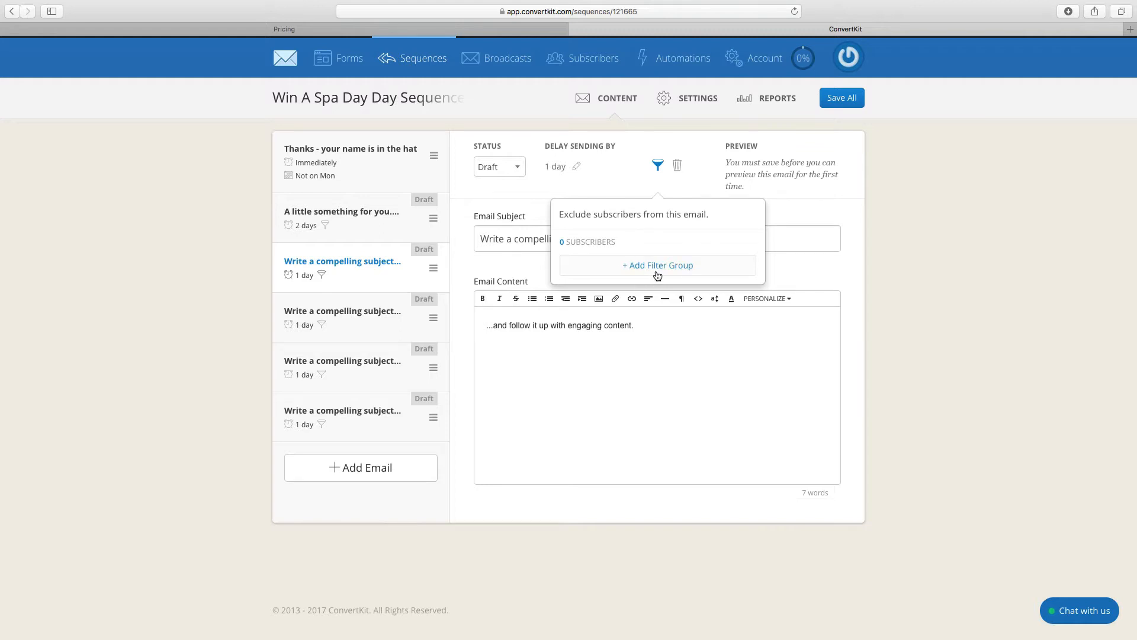
pyautogui.click(555, 166)
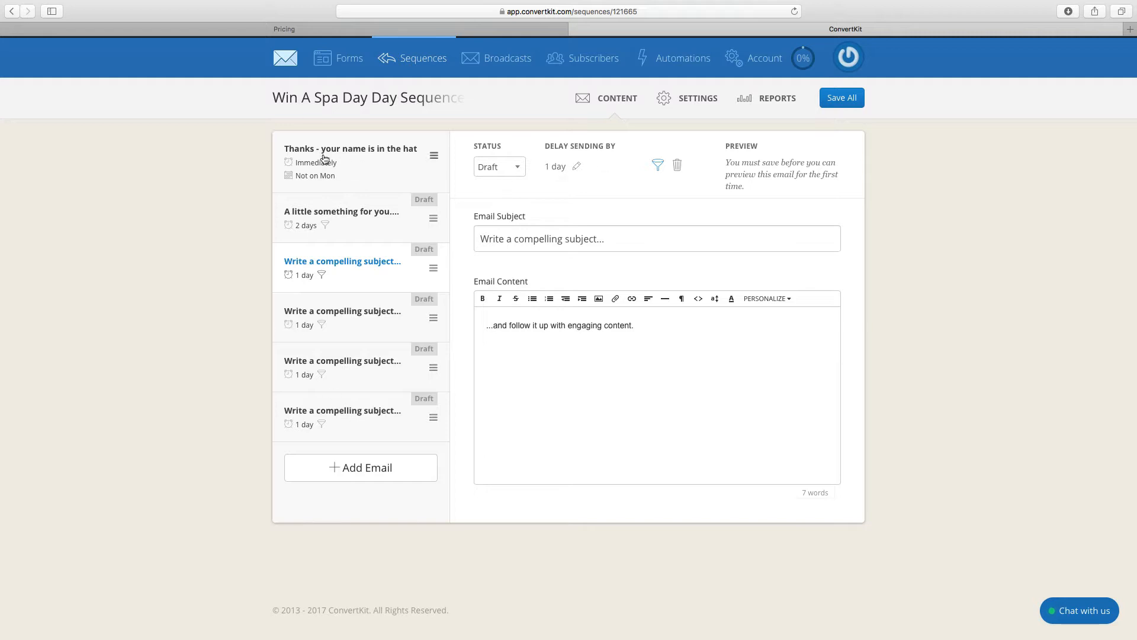
pyautogui.moveTo(327, 321)
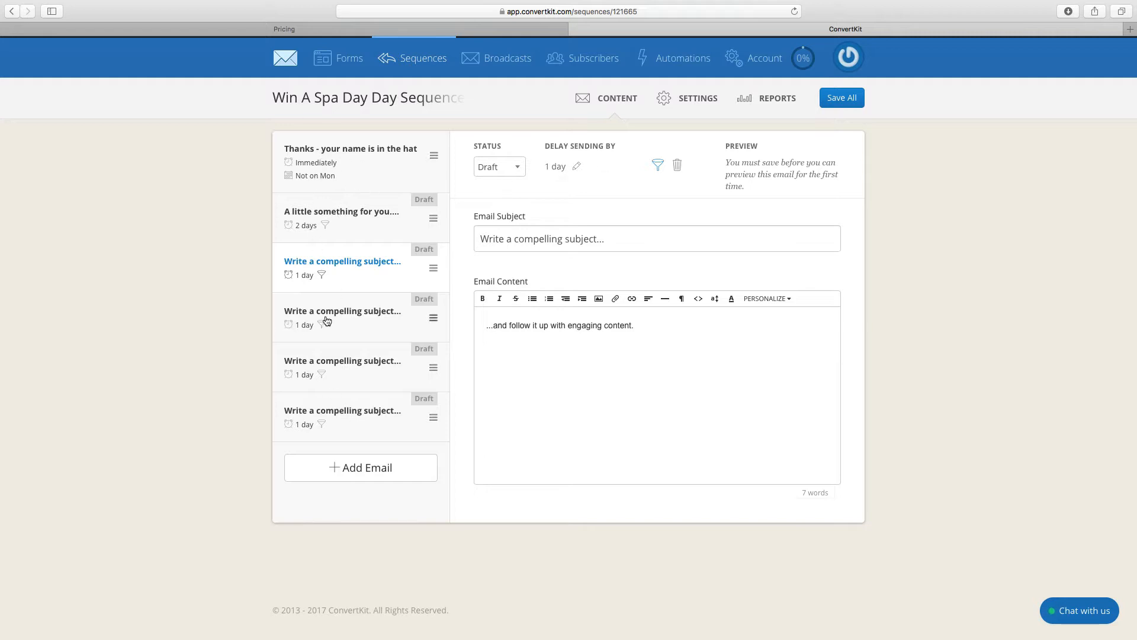
pyautogui.moveTo(331, 168)
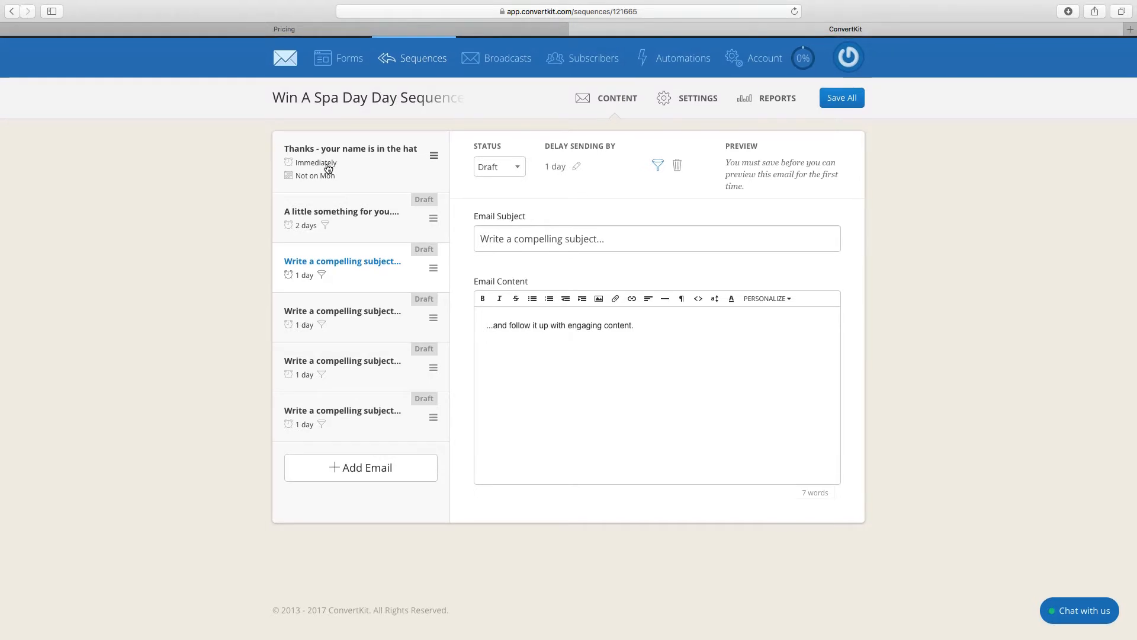
pyautogui.moveTo(344, 358)
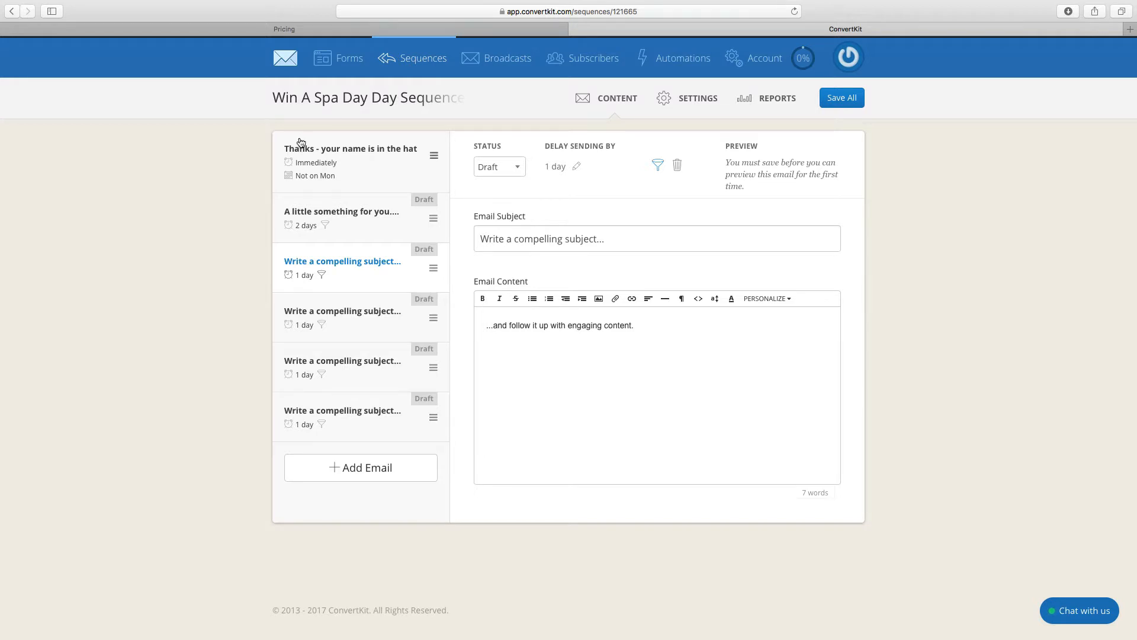
pyautogui.moveTo(309, 283)
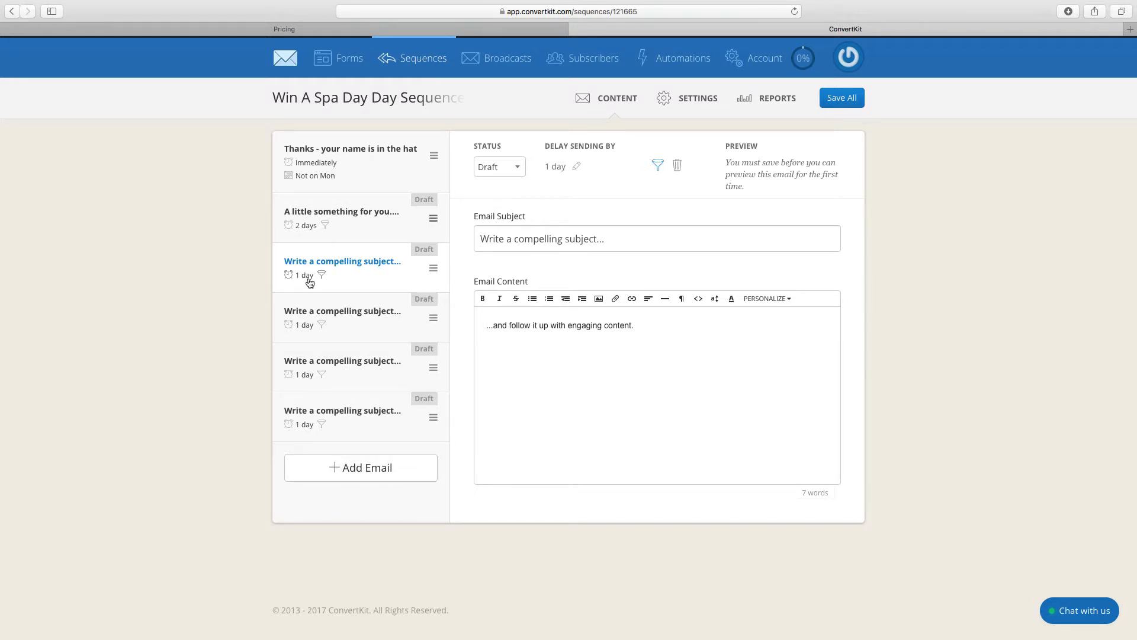
pyautogui.moveTo(164, 339)
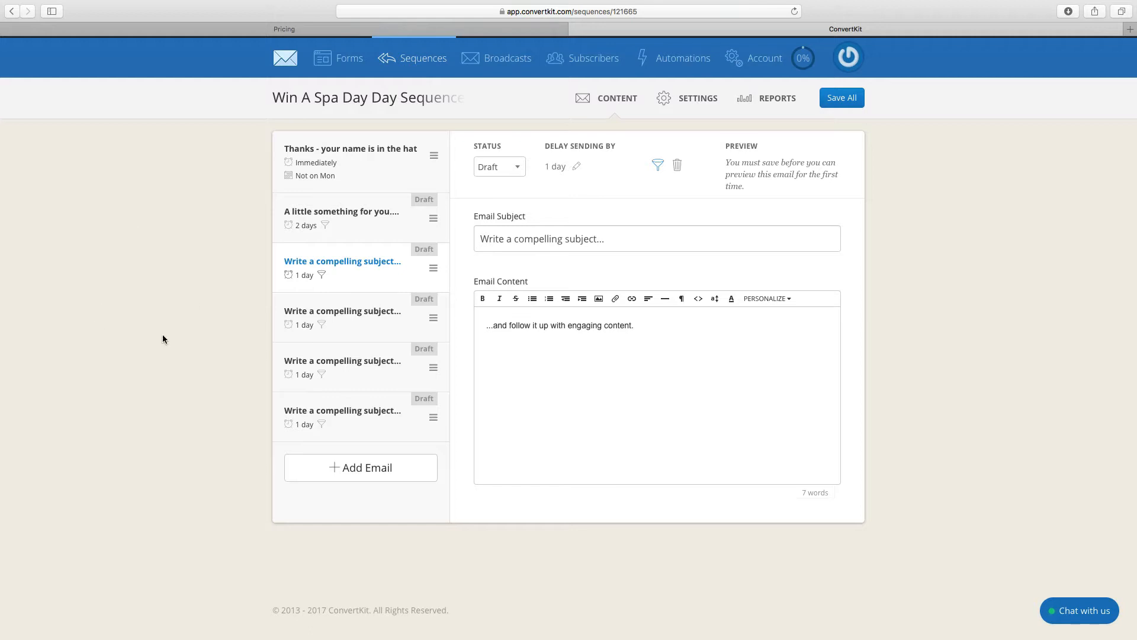
pyautogui.moveTo(344, 376)
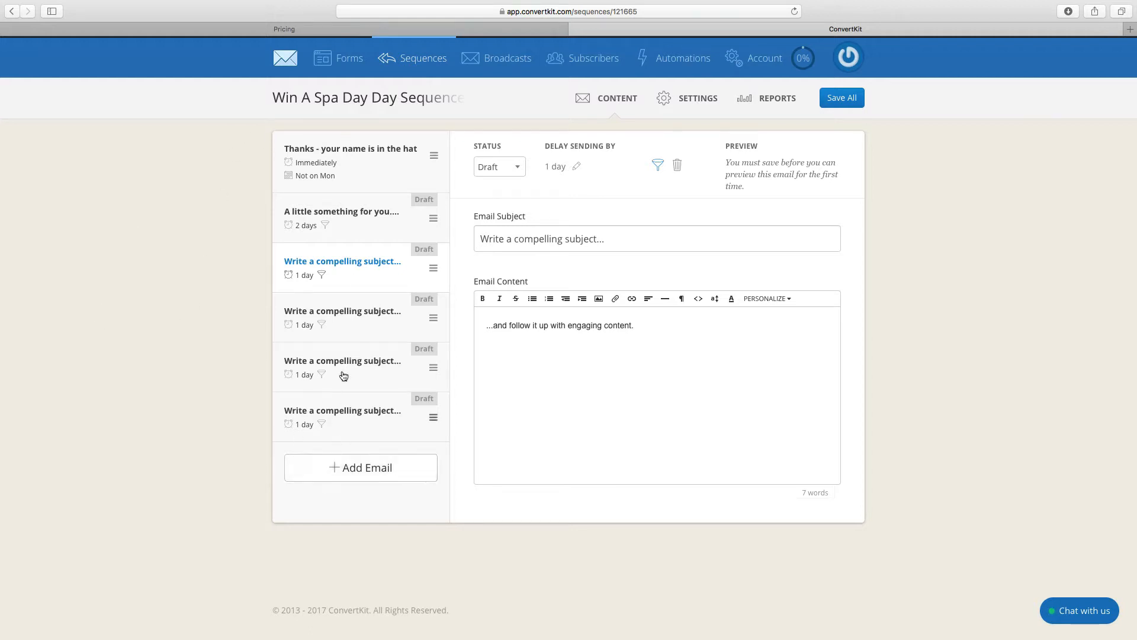
pyautogui.moveTo(345, 406)
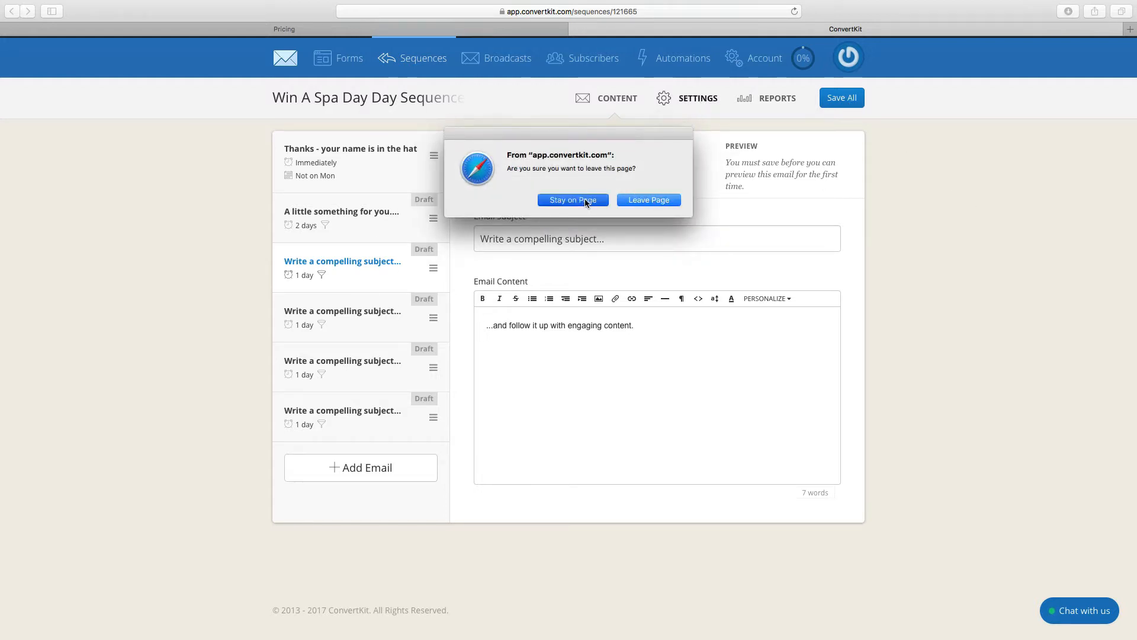
# Step: Stay on the page and open the sequence's Settings showing send days and time
pyautogui.click(572, 199)
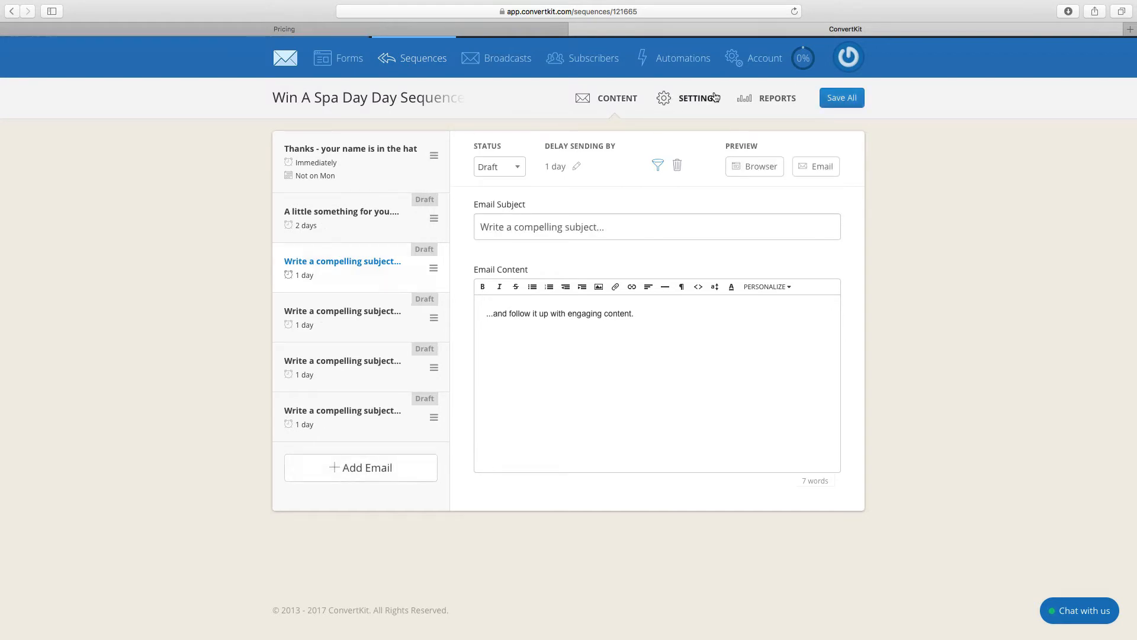
pyautogui.click(699, 98)
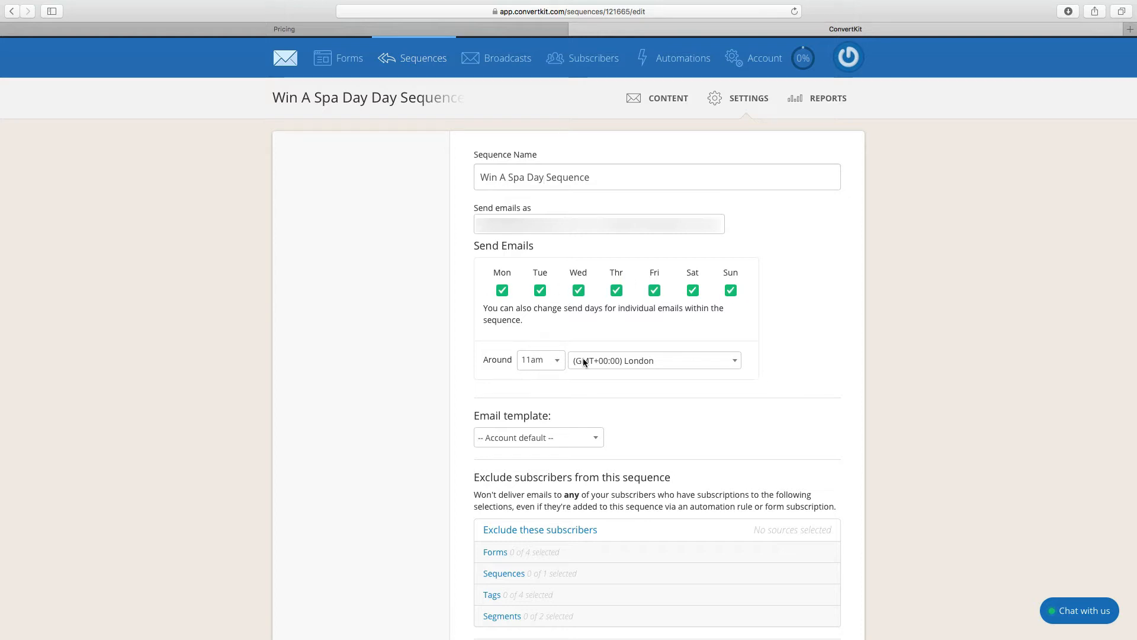
pyautogui.moveTo(799, 381)
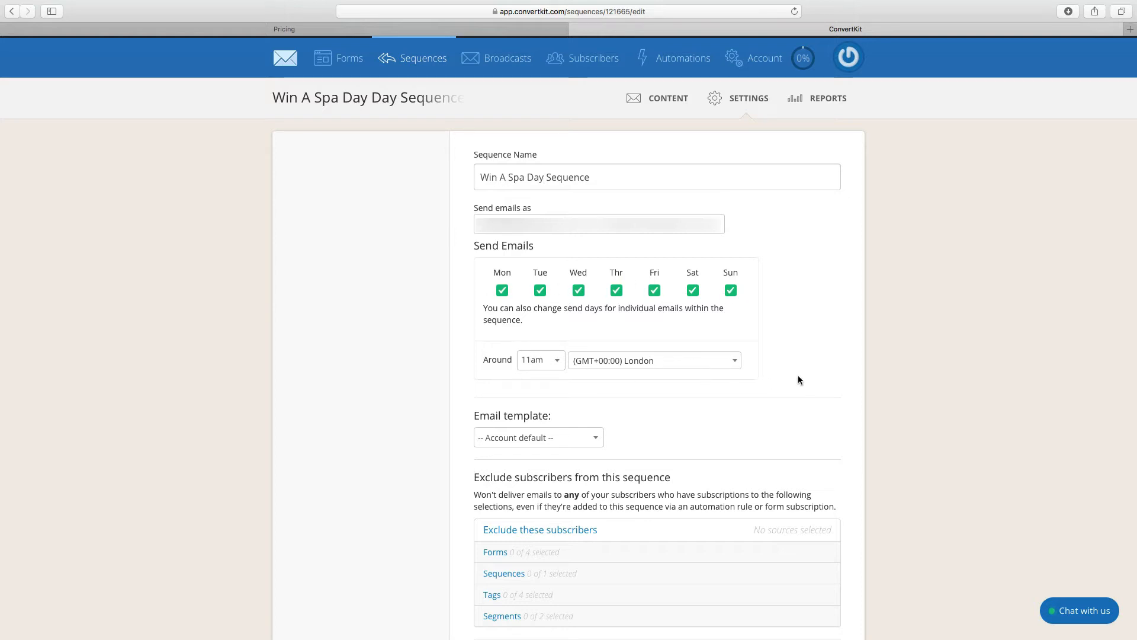
pyautogui.moveTo(550, 468)
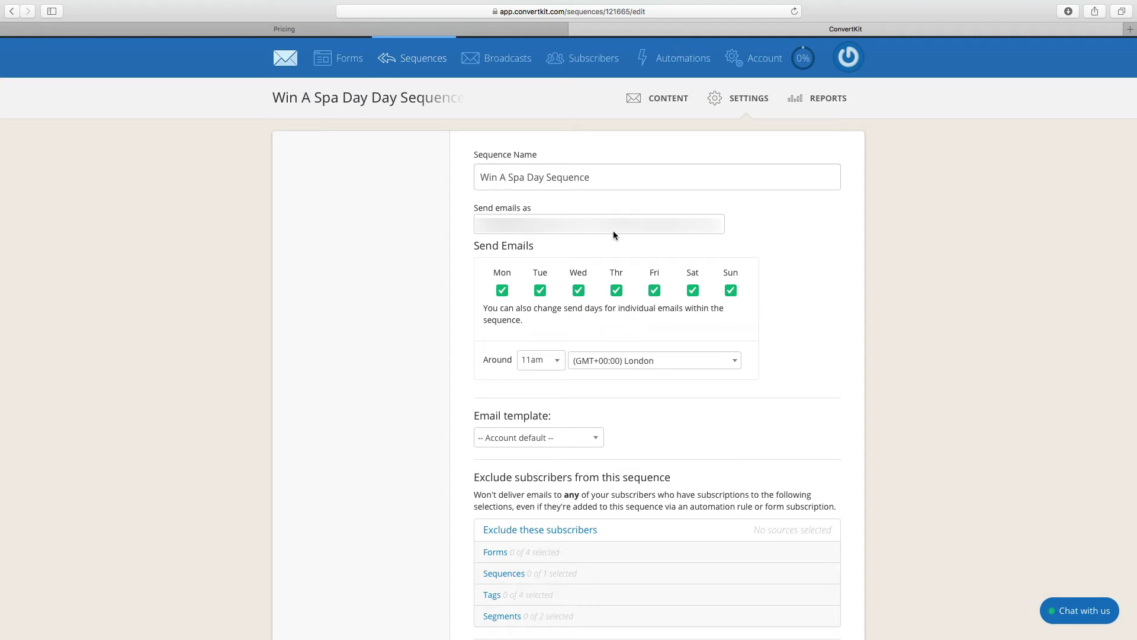
# Step: Open Ryan's Form from the Forms list at its main settings
pyautogui.click(348, 58)
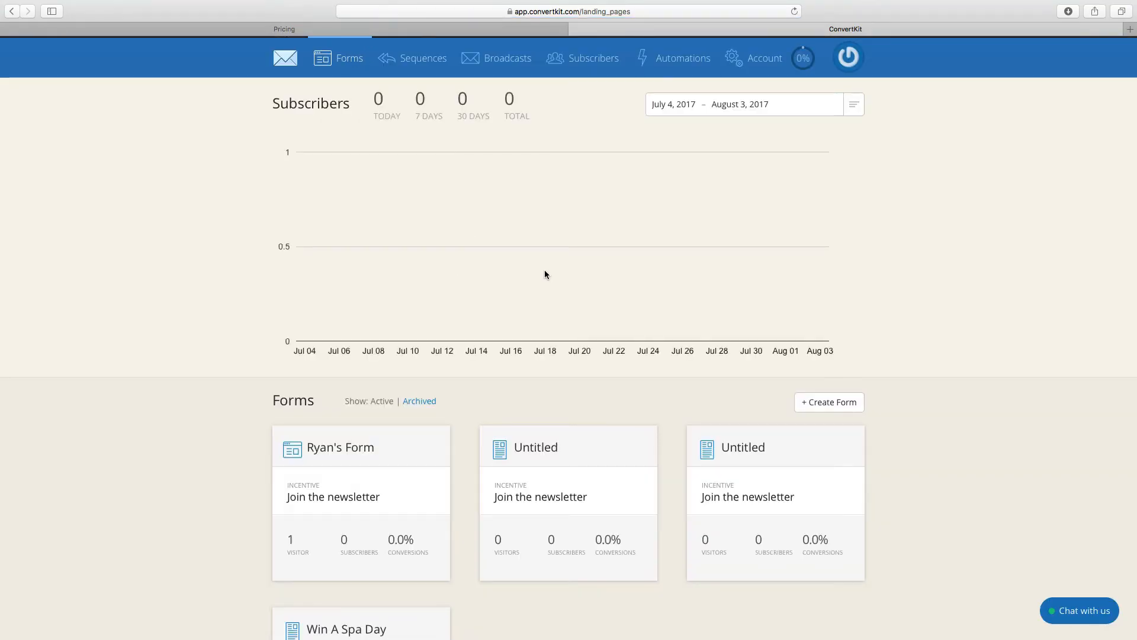
pyautogui.click(339, 448)
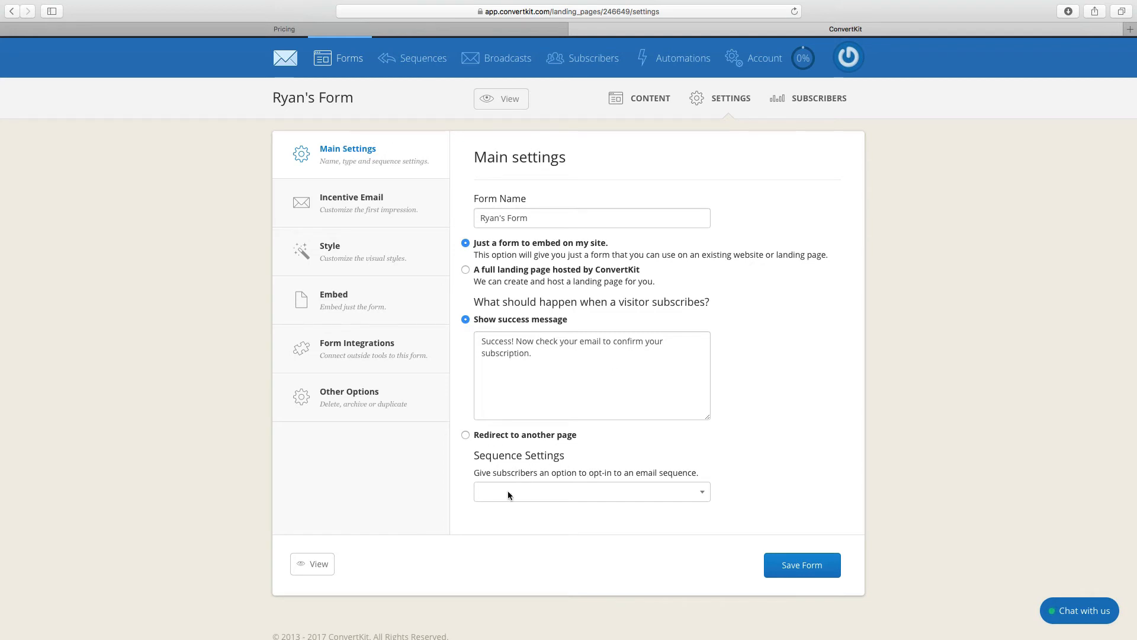
# Step: Select 'Win A Spa Day Day Sequence' as the form's sequence for new subscribers
pyautogui.click(589, 491)
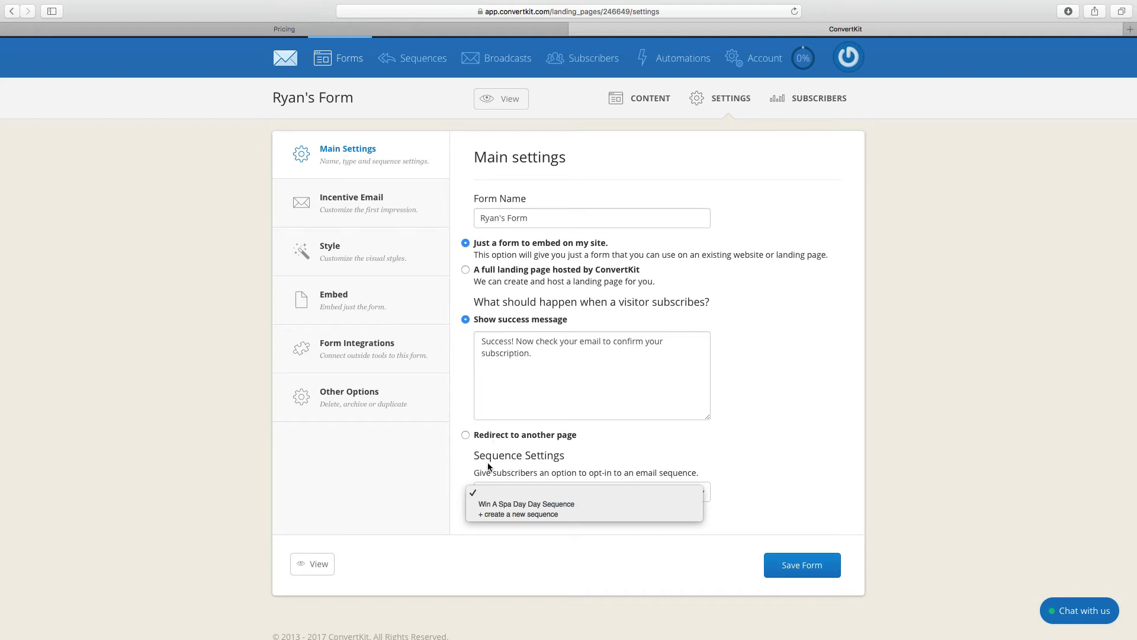
pyautogui.moveTo(525, 503)
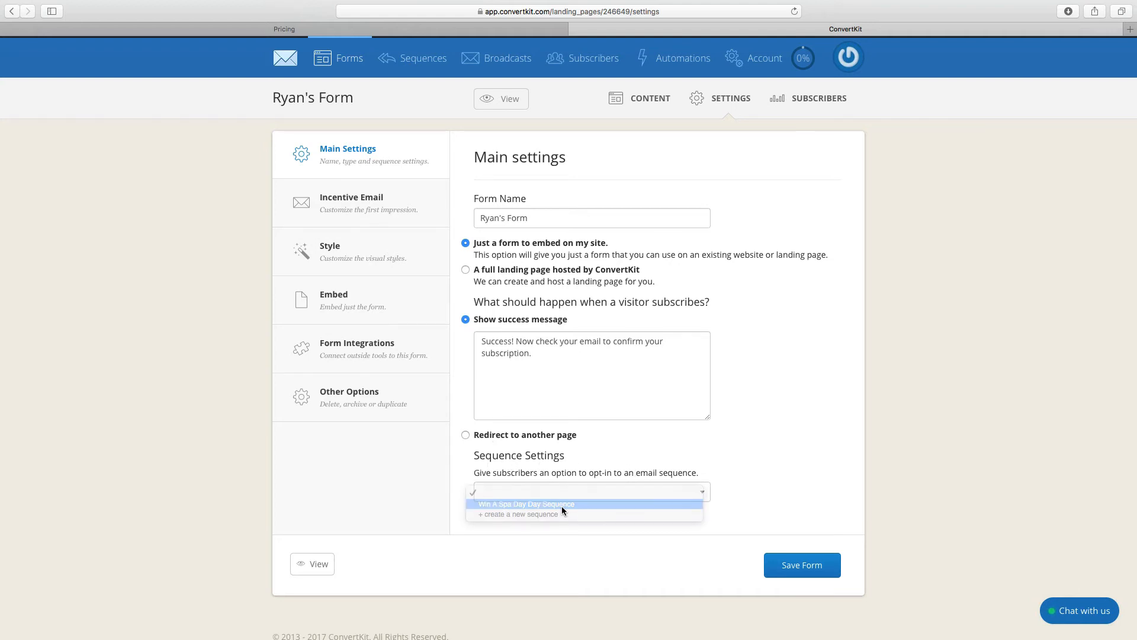
pyautogui.click(525, 505)
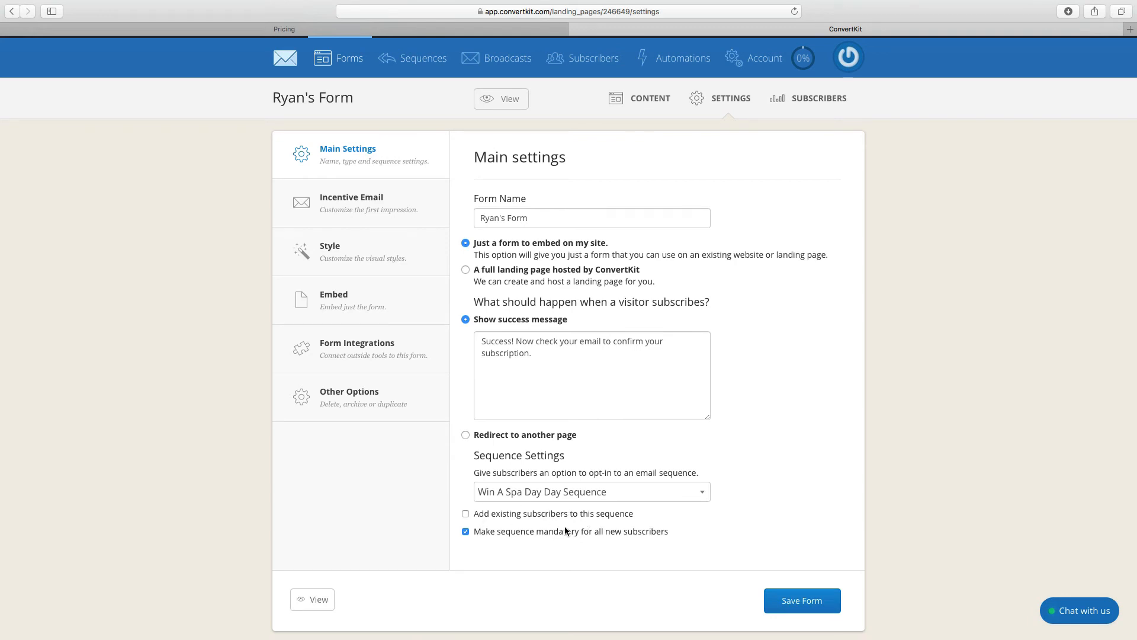
pyautogui.moveTo(571, 292)
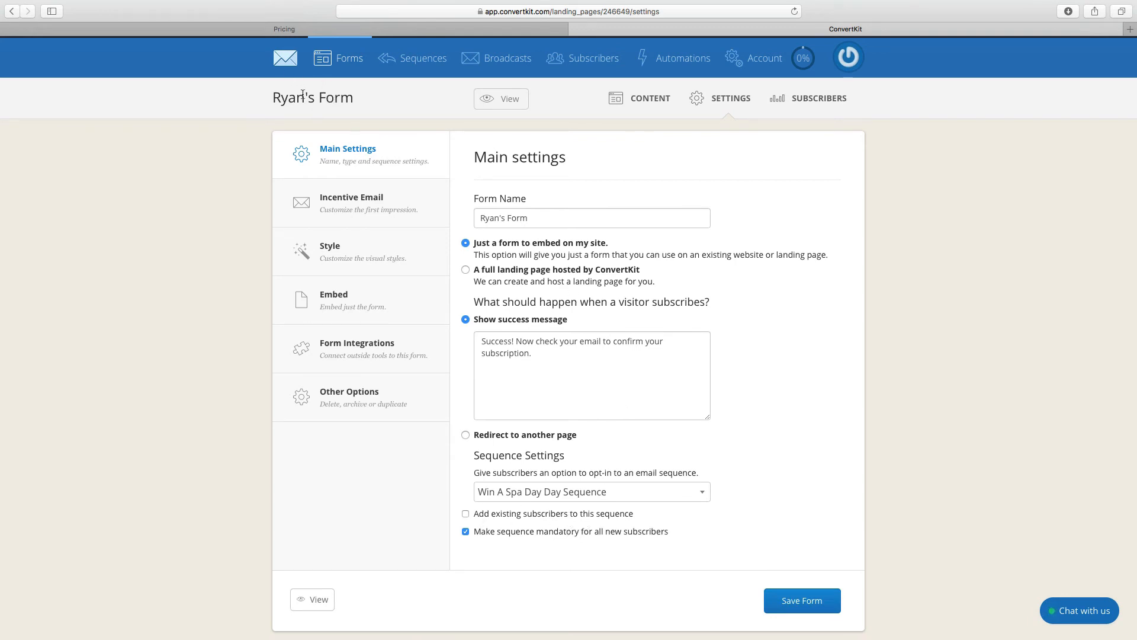
pyautogui.moveTo(415, 64)
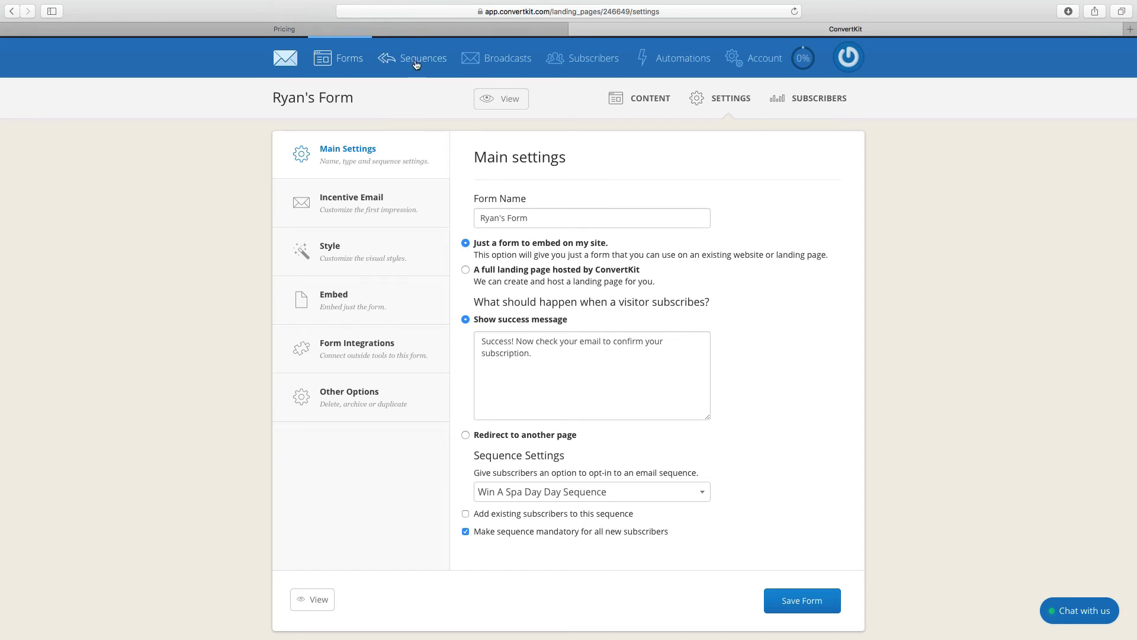